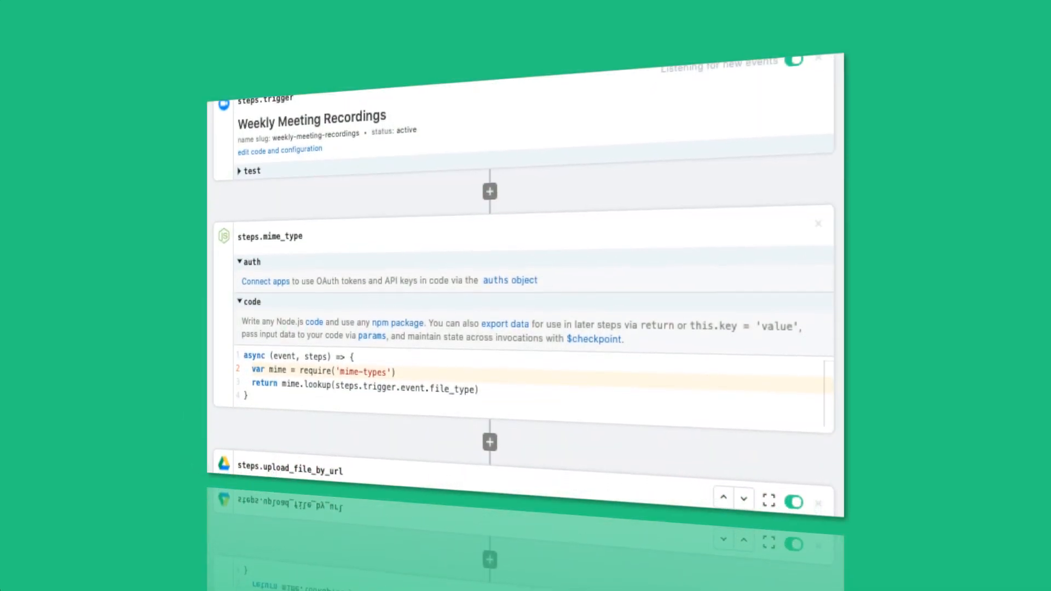
Scroll the Zoom components README to the Meeting Recording Completed link and follow it.
scroll("down", 3)
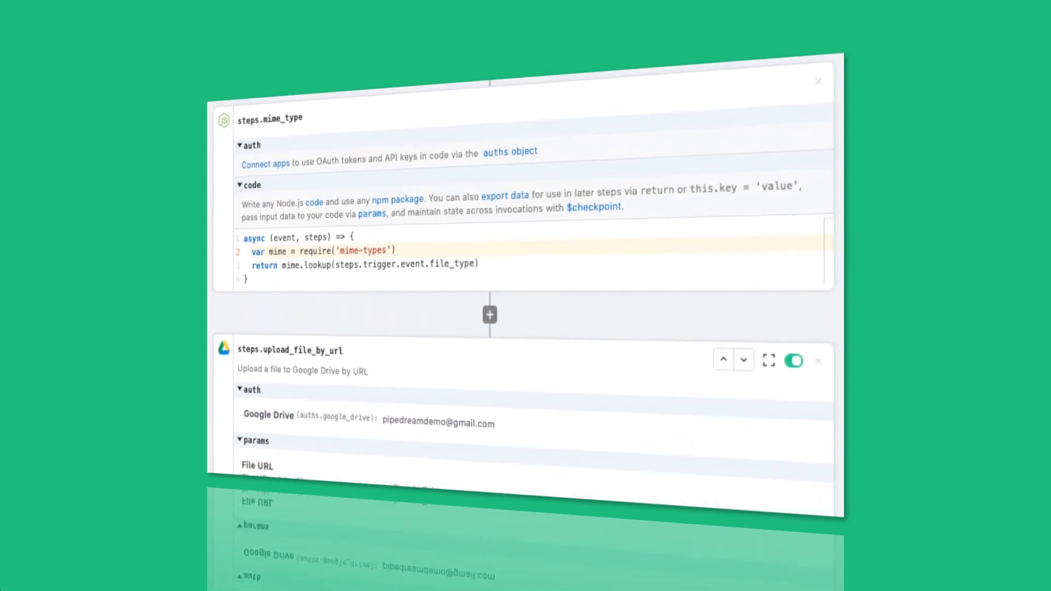
scroll("down", 3)
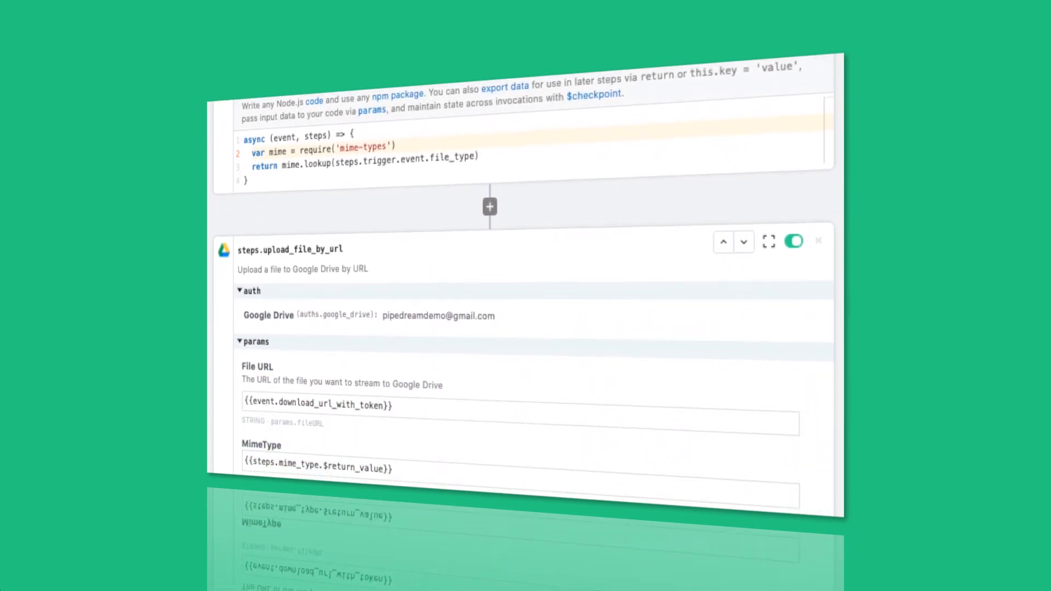
scroll("down", 3)
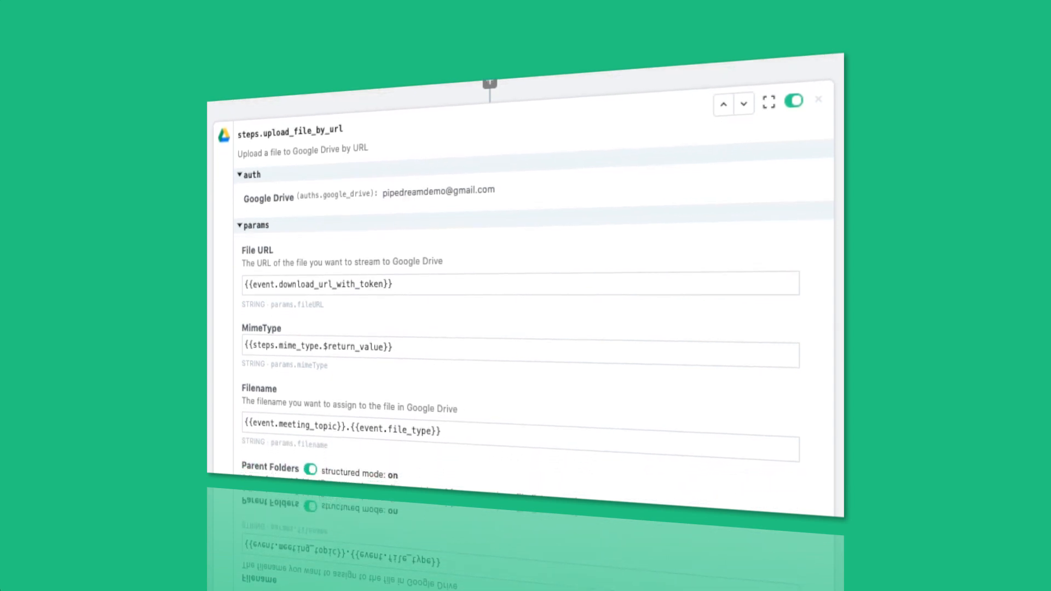
scroll("down", 3)
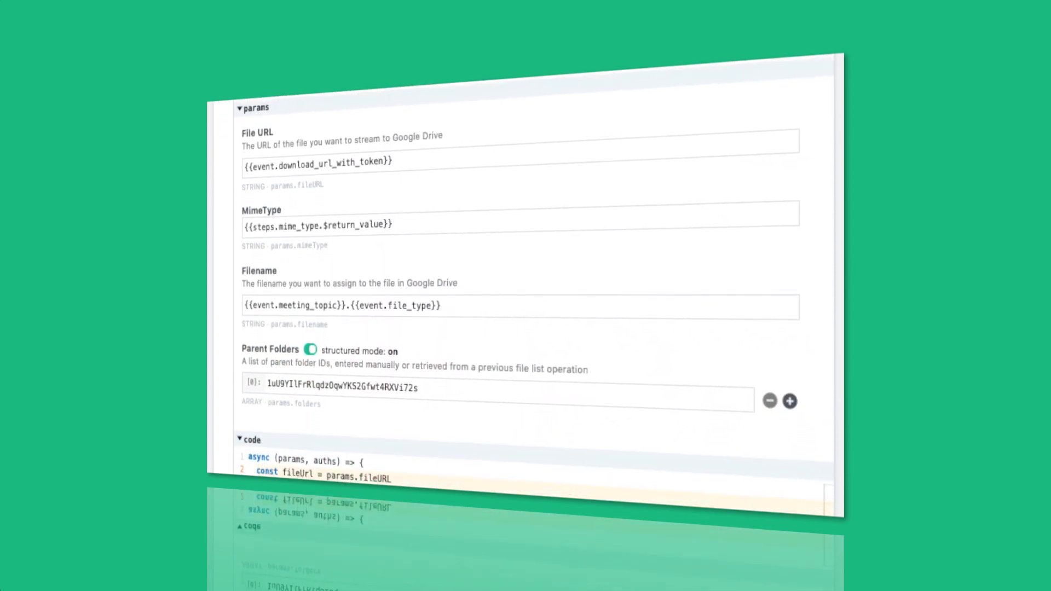
scroll("down", 3)
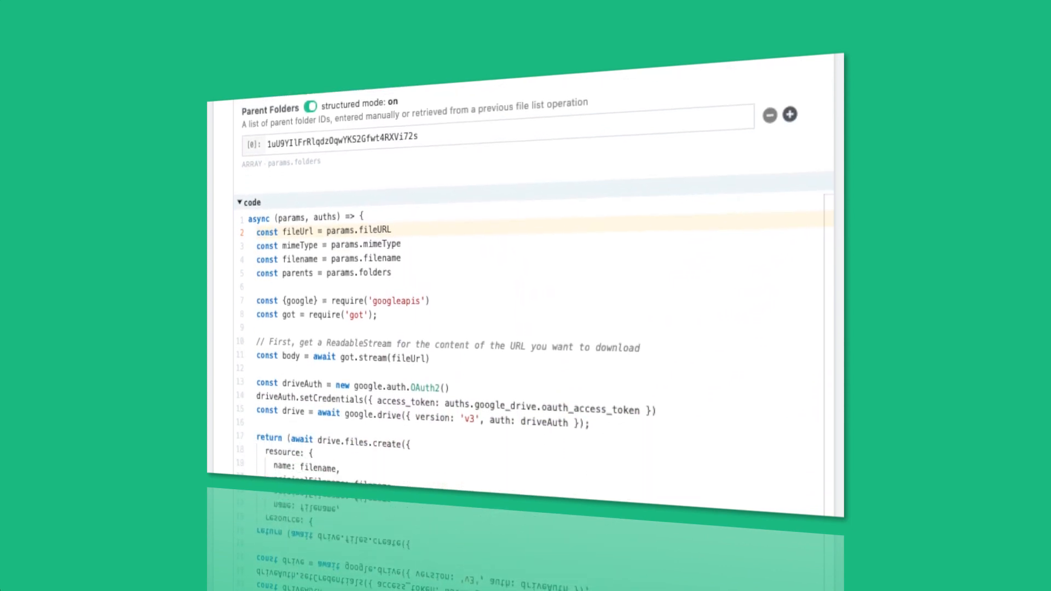
scroll("down", 3)
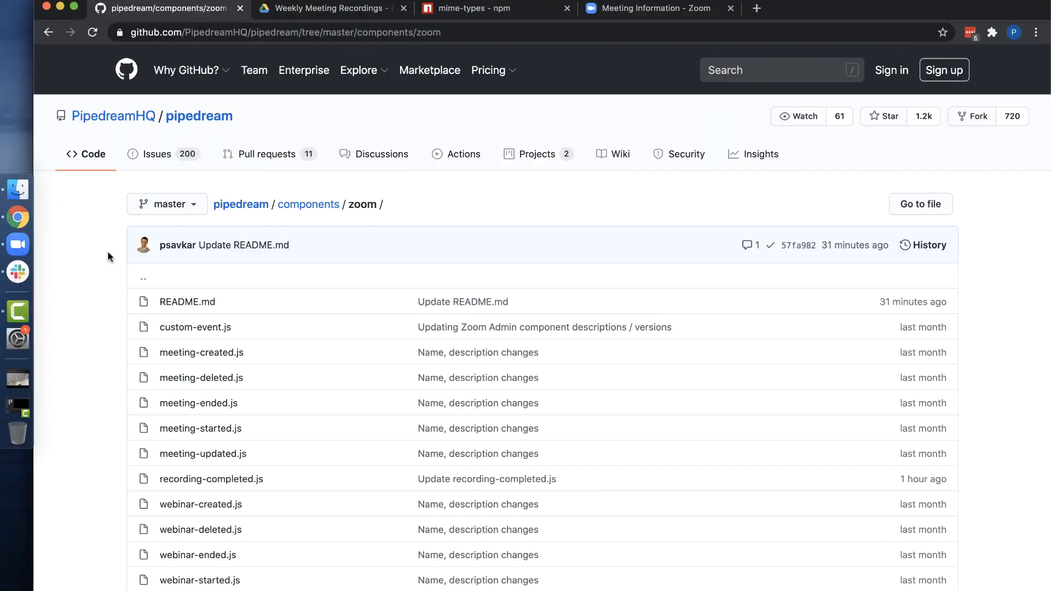
scroll("down", 3)
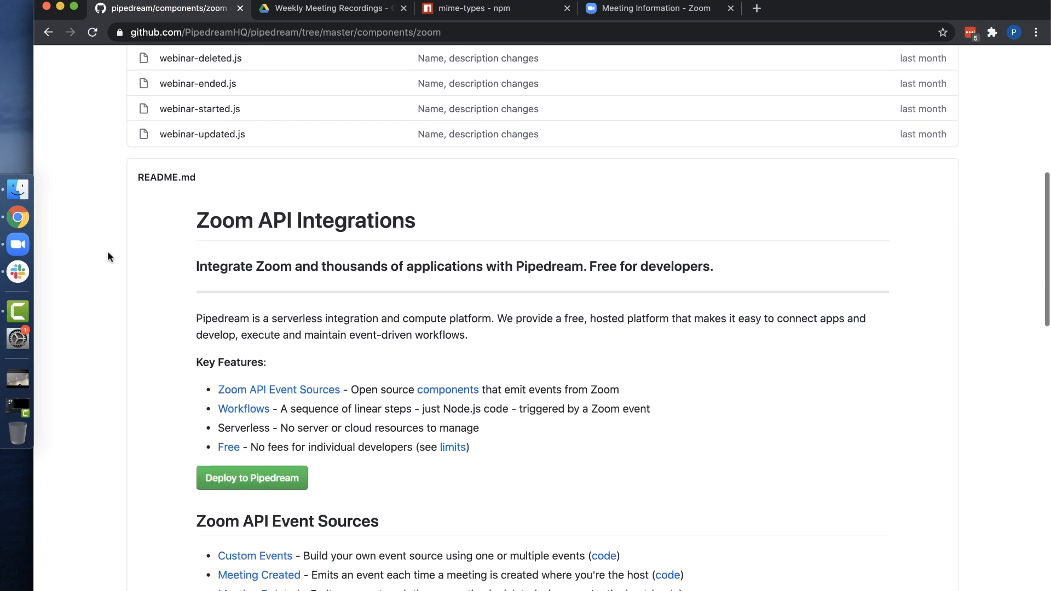
scroll("down", 3)
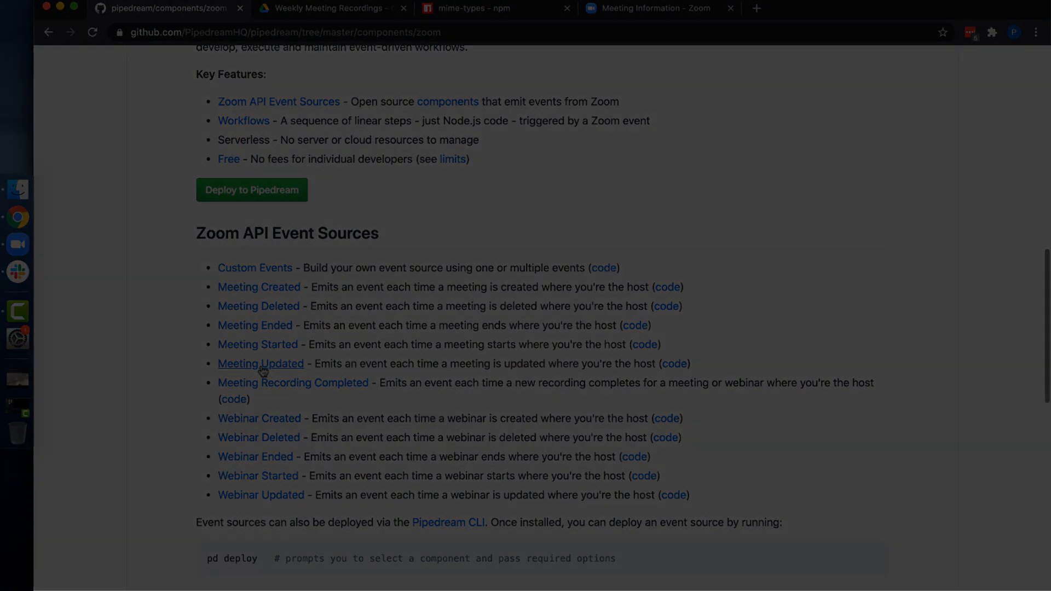
left_click(233, 399)
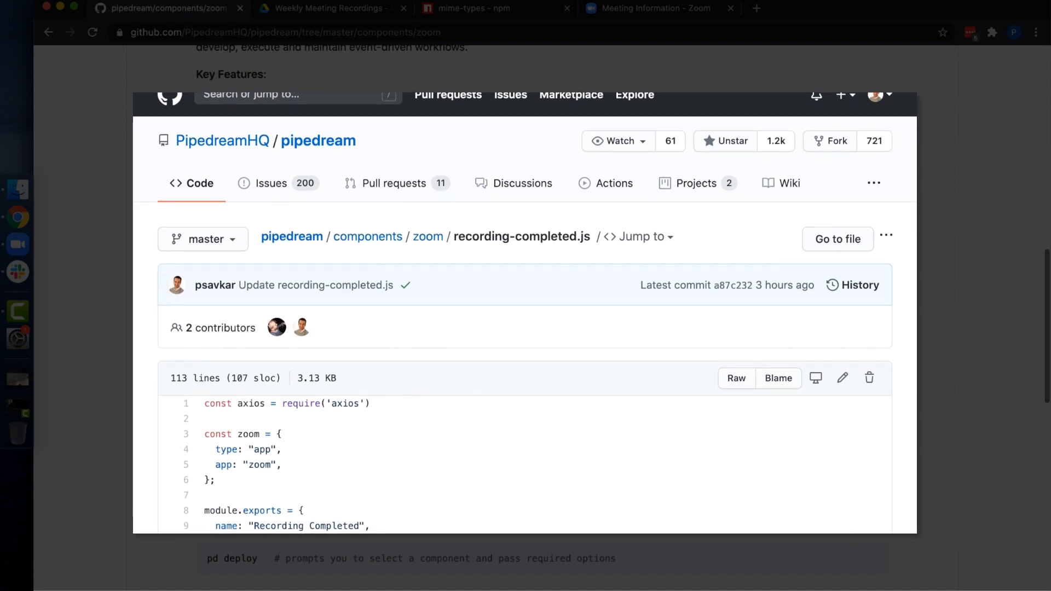
Read through the recording-completed.js source code on GitHub.
scroll("down", 3)
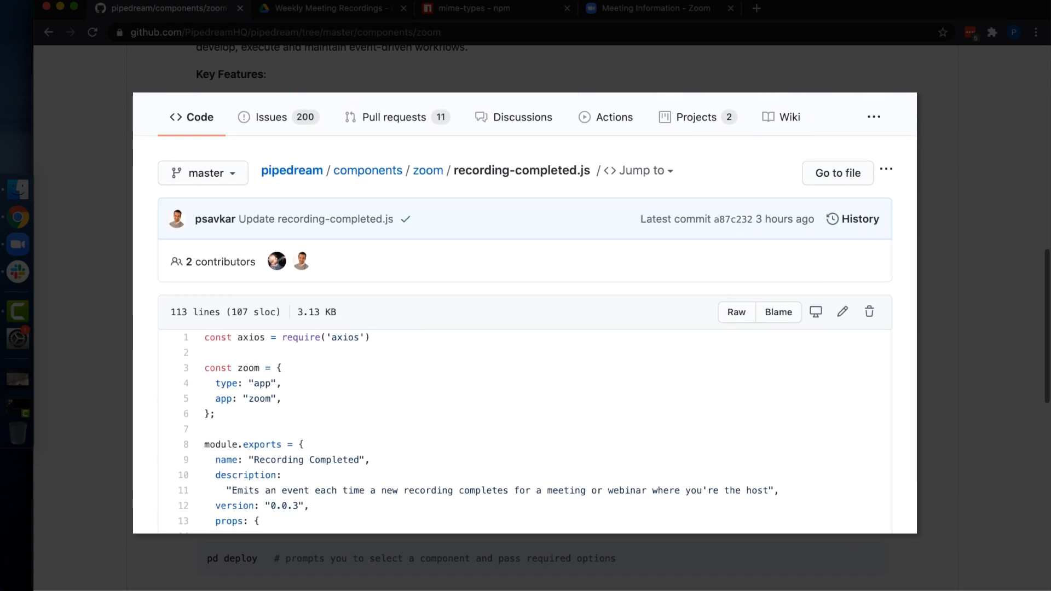
scroll("down", 3)
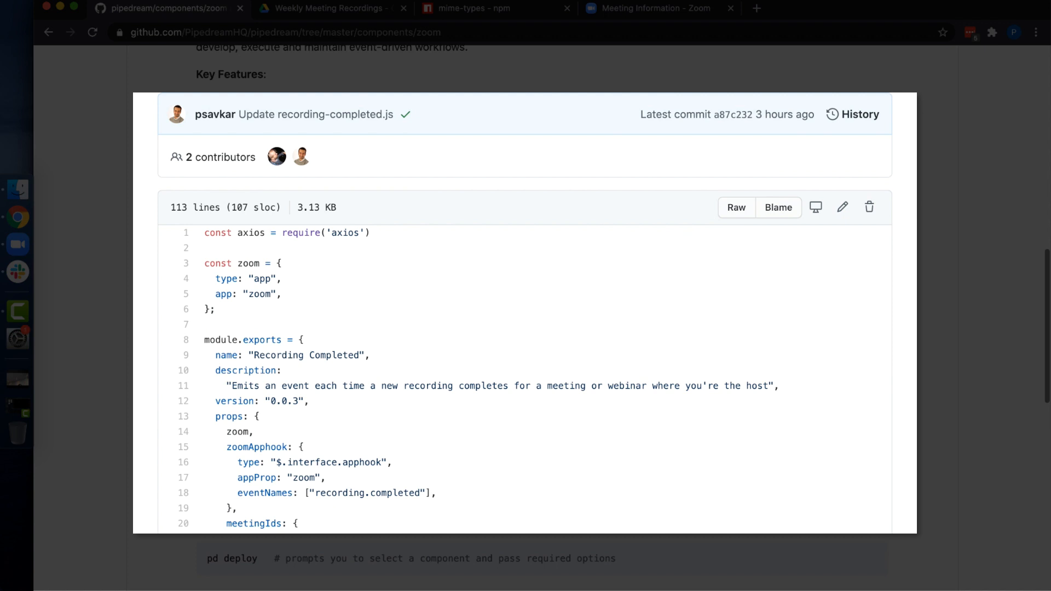
scroll("down", 3)
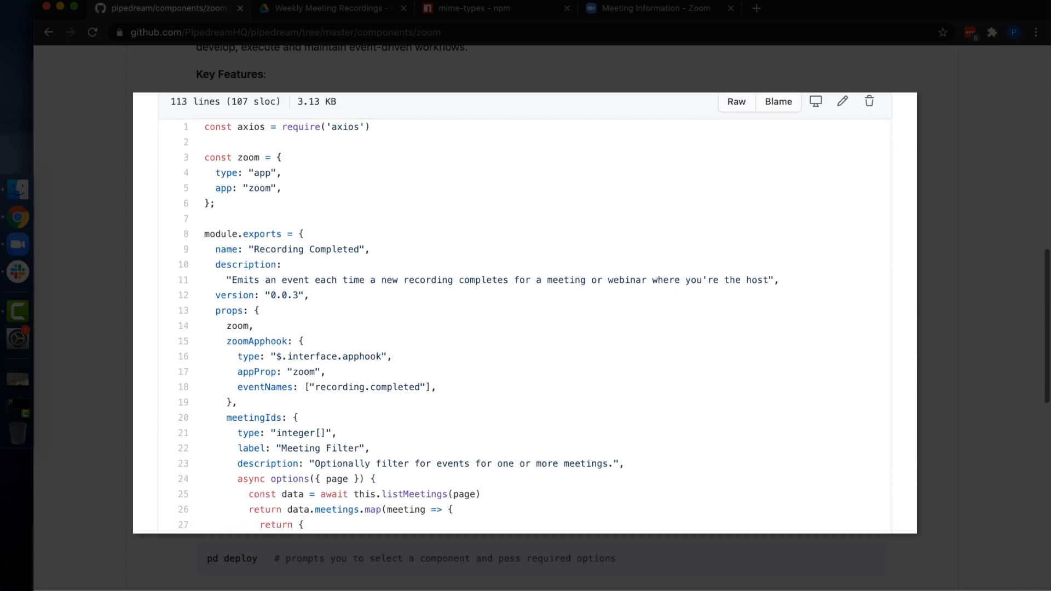
scroll("down", 3)
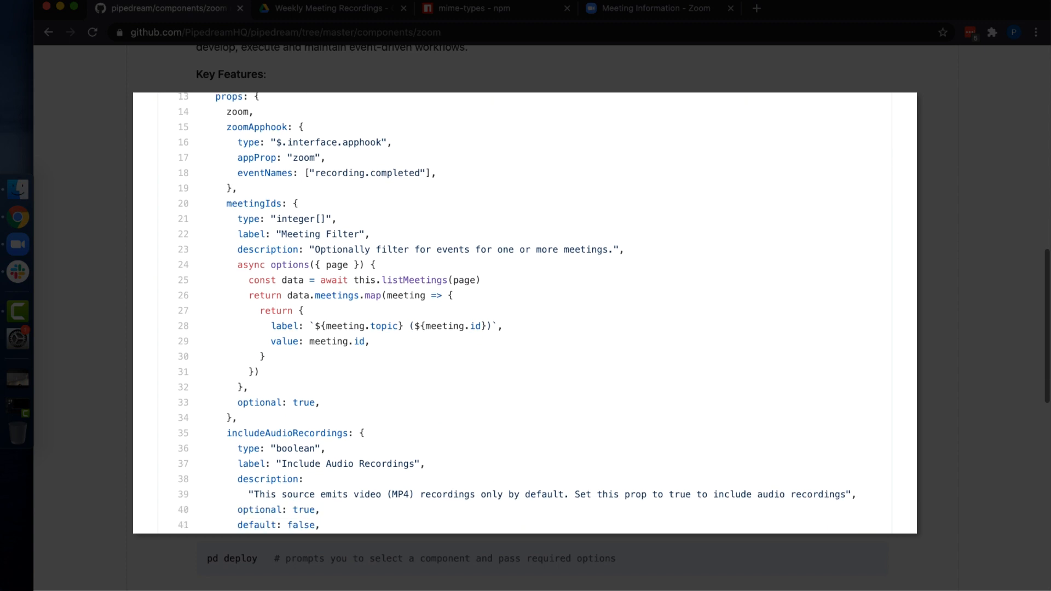
scroll("down", 3)
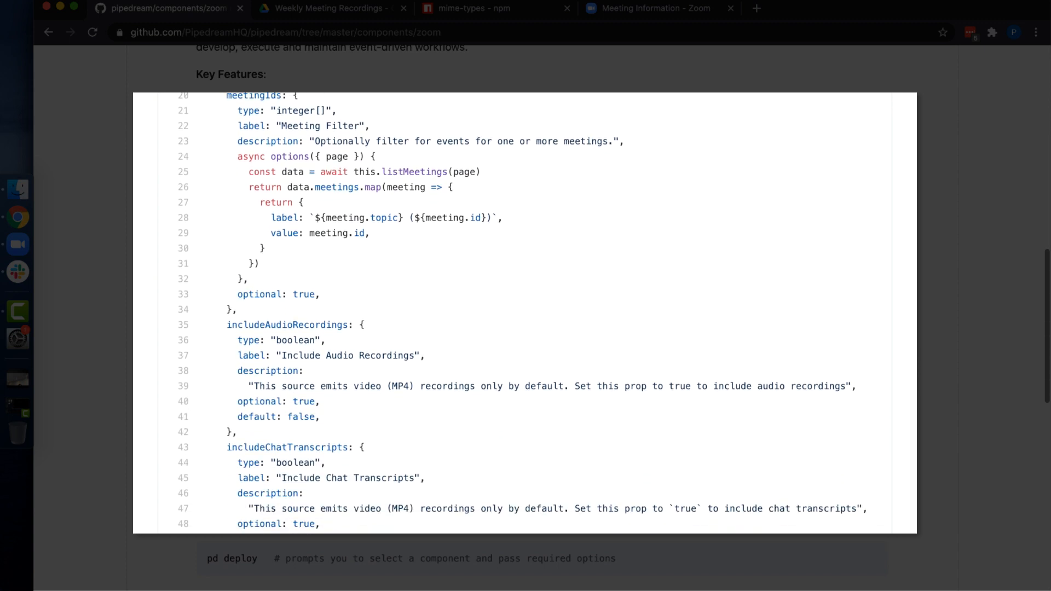
scroll("down", 3)
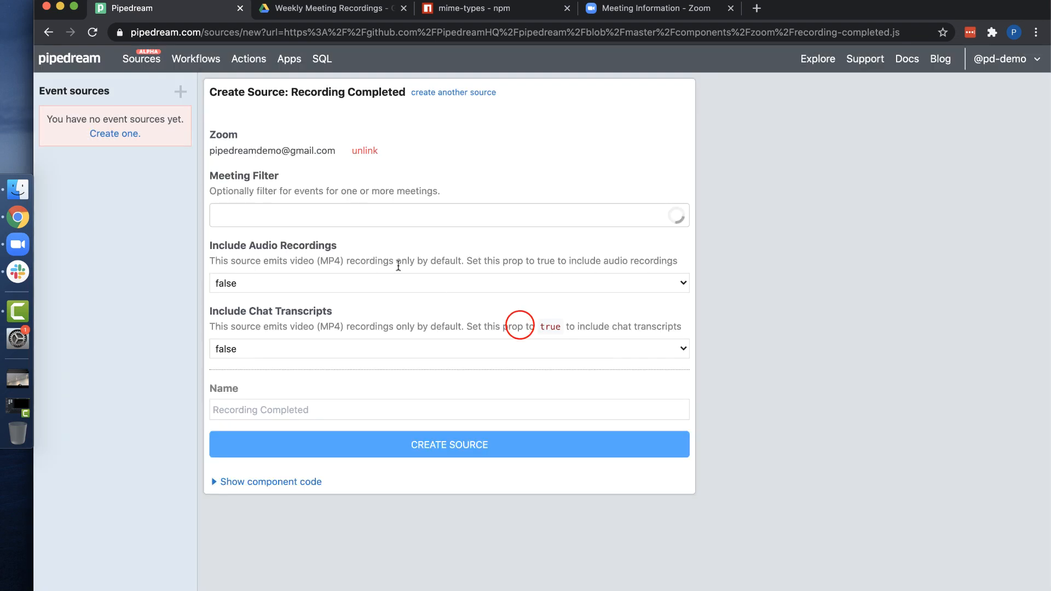
Filter the source to Weekly Team Meeting, name it Weekly Meeting Recordings and create it.
left_click(448, 215)
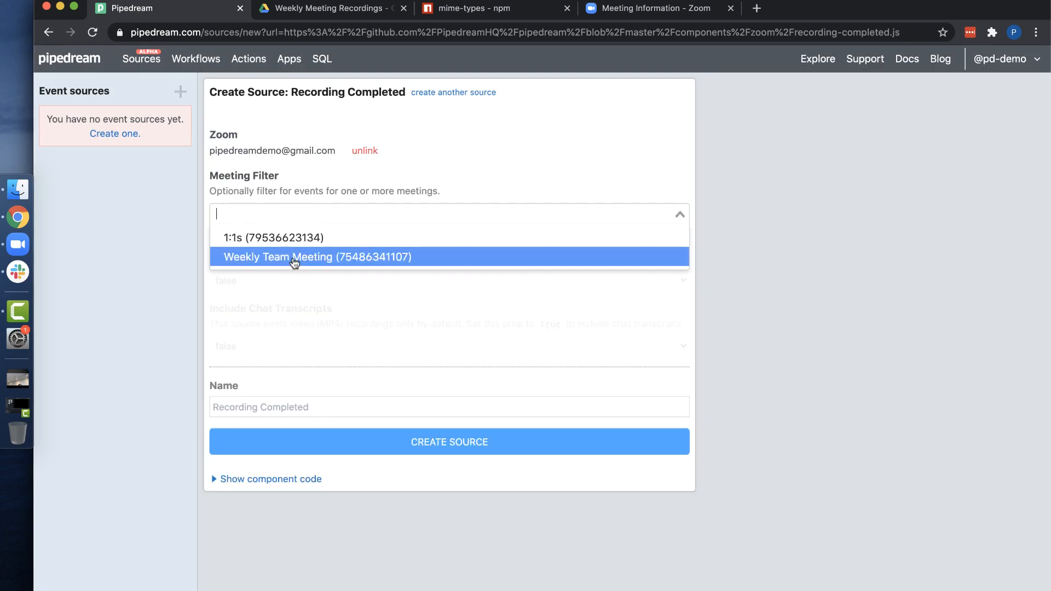
left_click(316, 257)
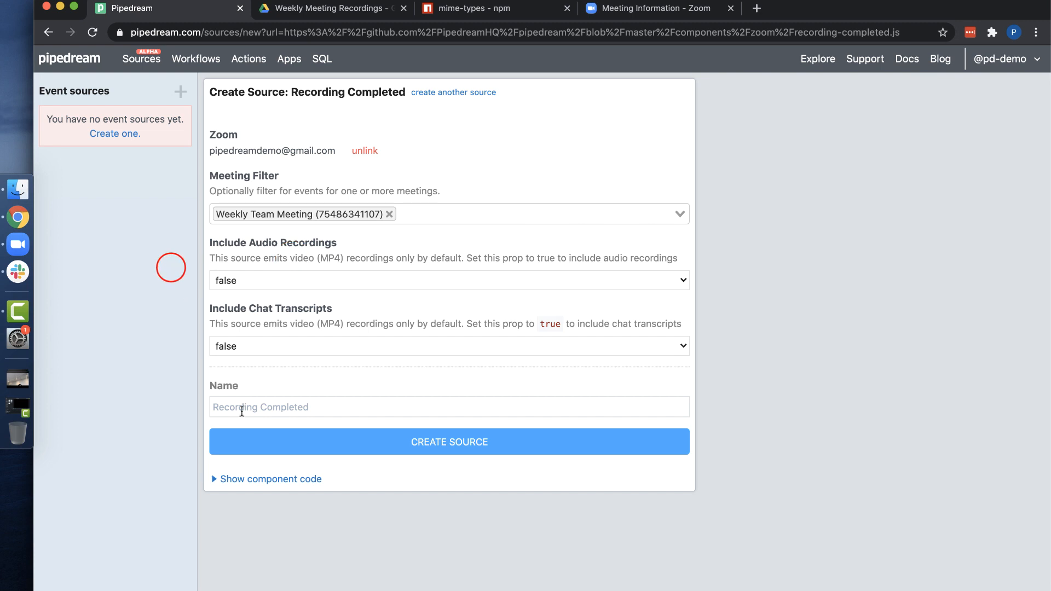
type("Weekly Meeting Recordings")
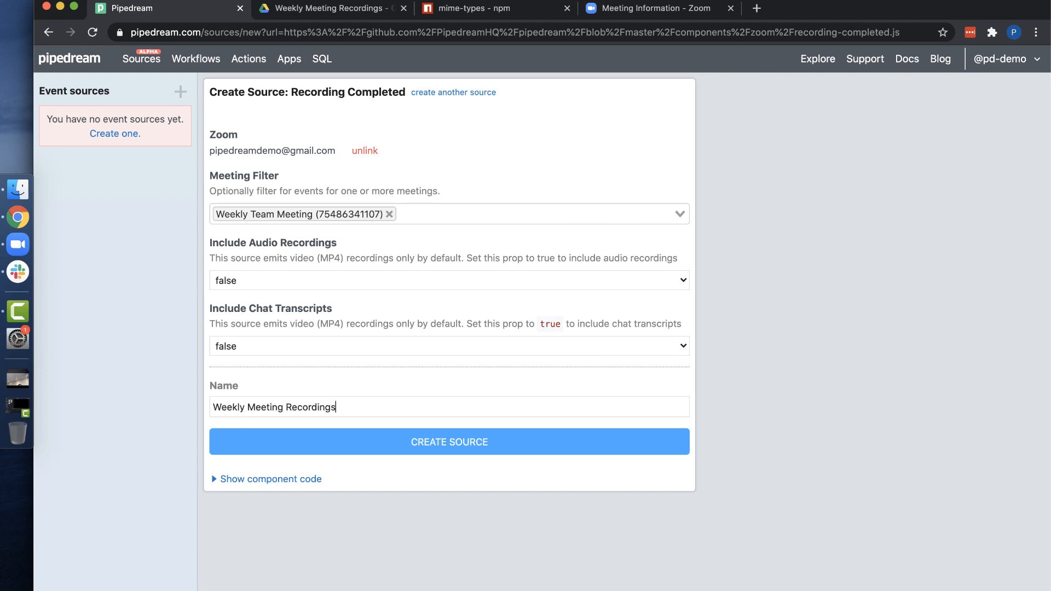
left_click(448, 442)
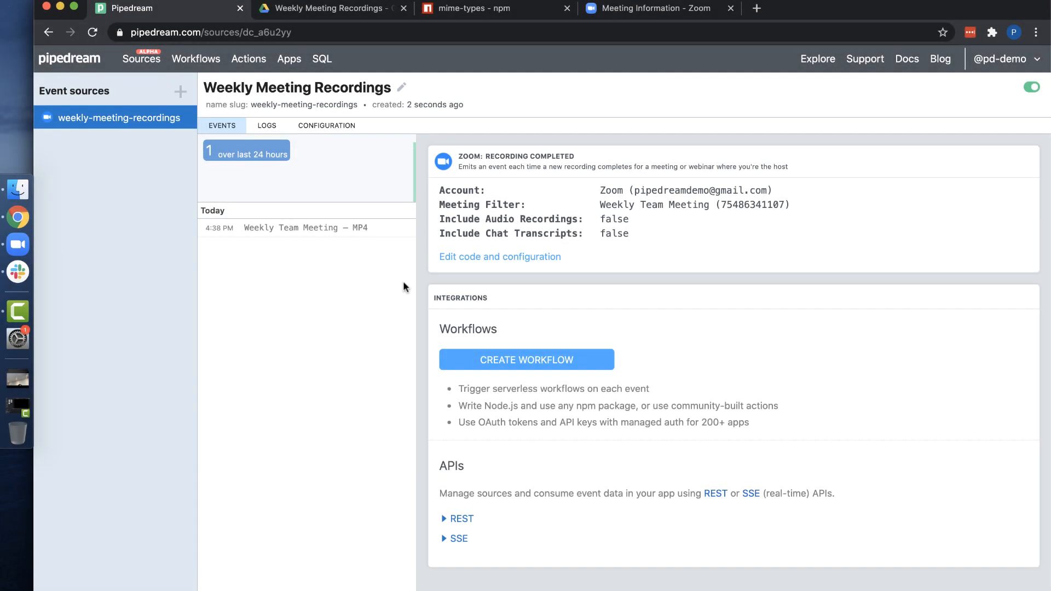
left_click(307, 228)
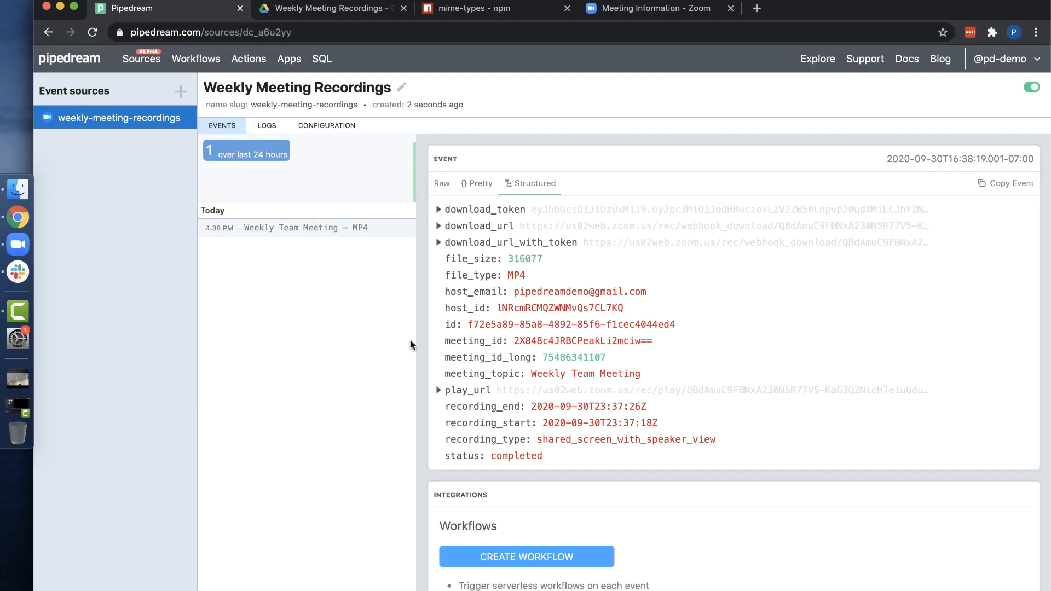
scroll("down", 3)
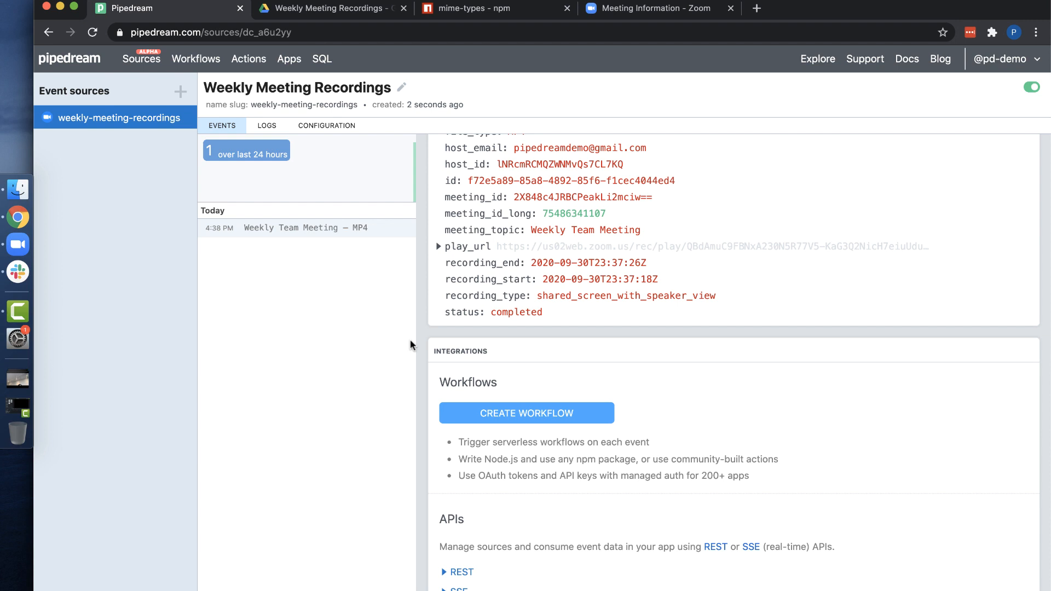
left_click(266, 126)
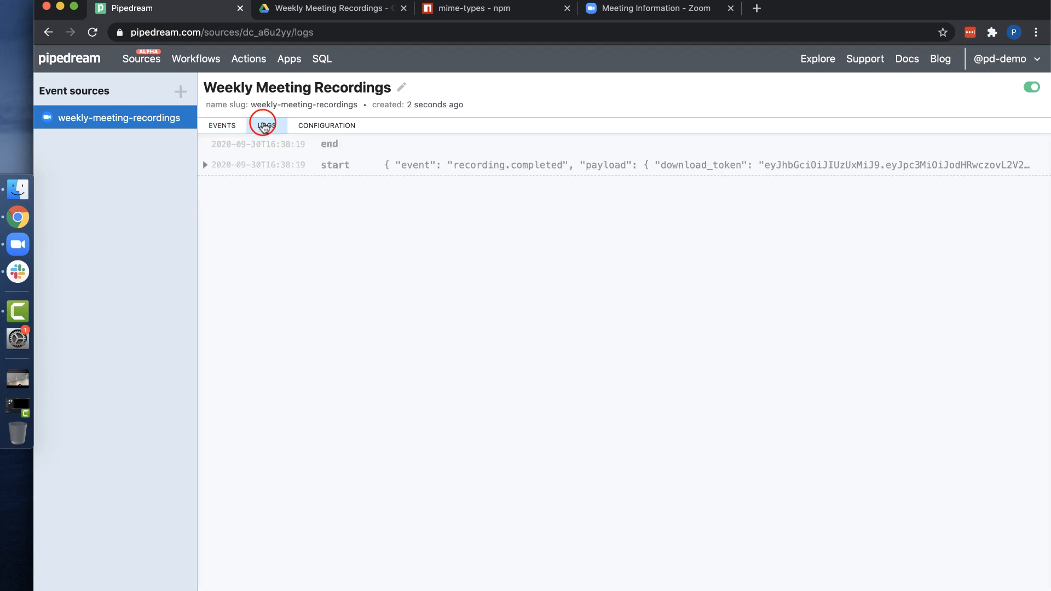
left_click(326, 125)
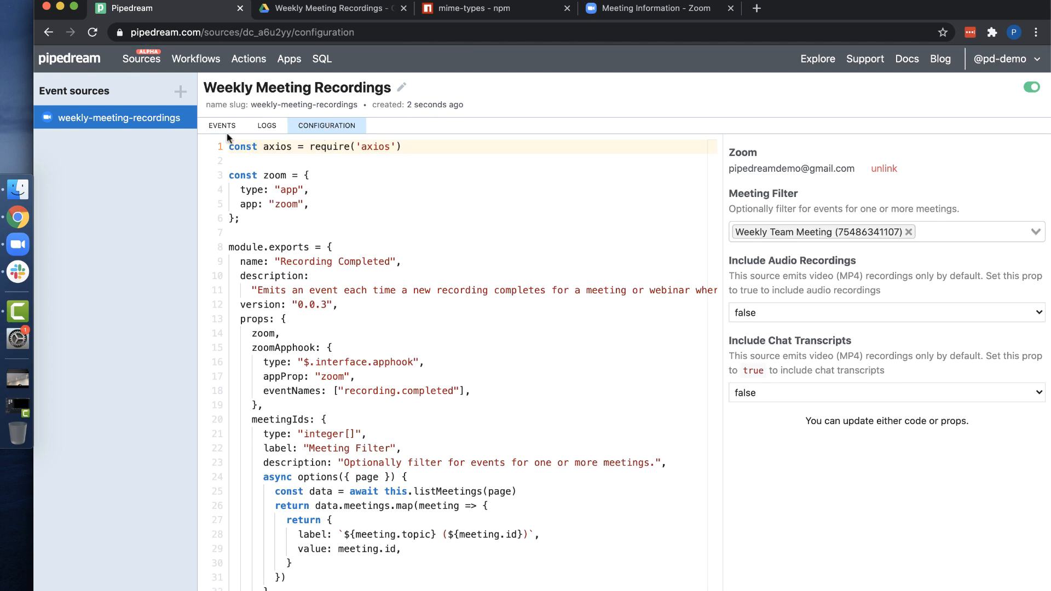
left_click(222, 126)
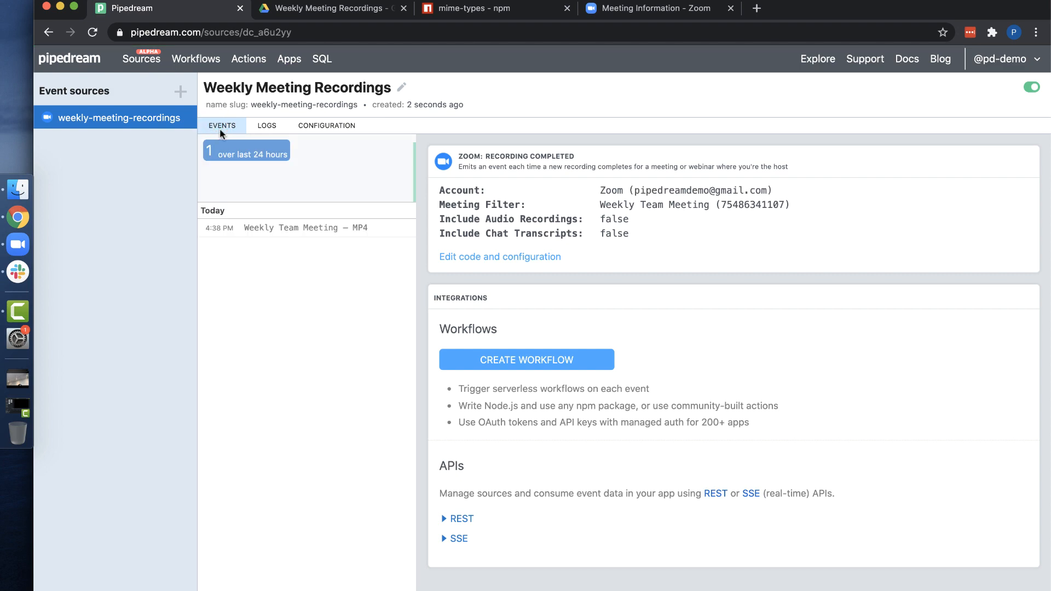
left_click(526, 360)
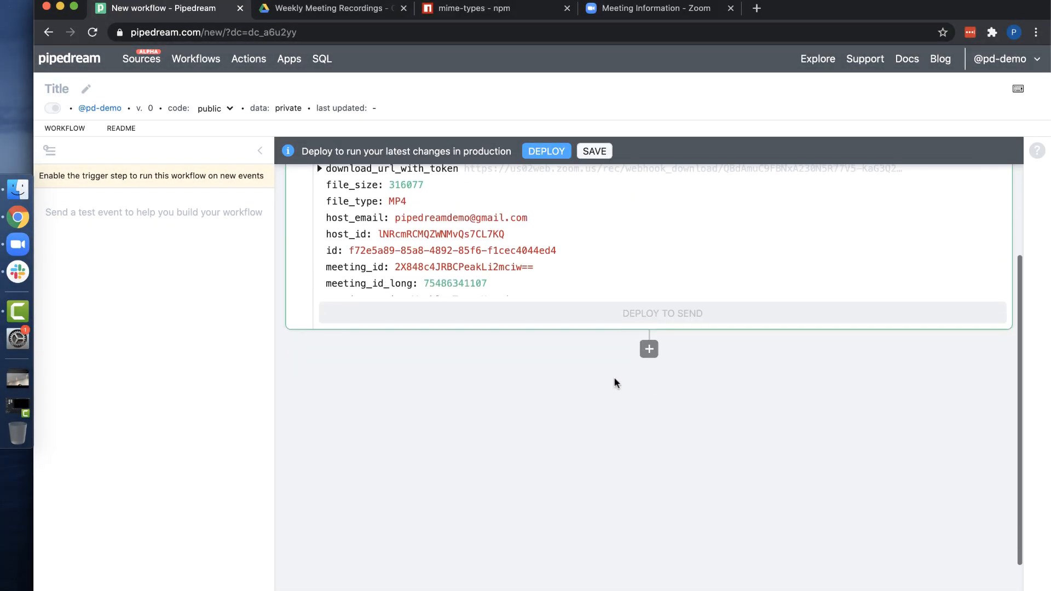
Add a Google Drive Upload File by URL step and connect the Google Drive account.
left_click(649, 349)
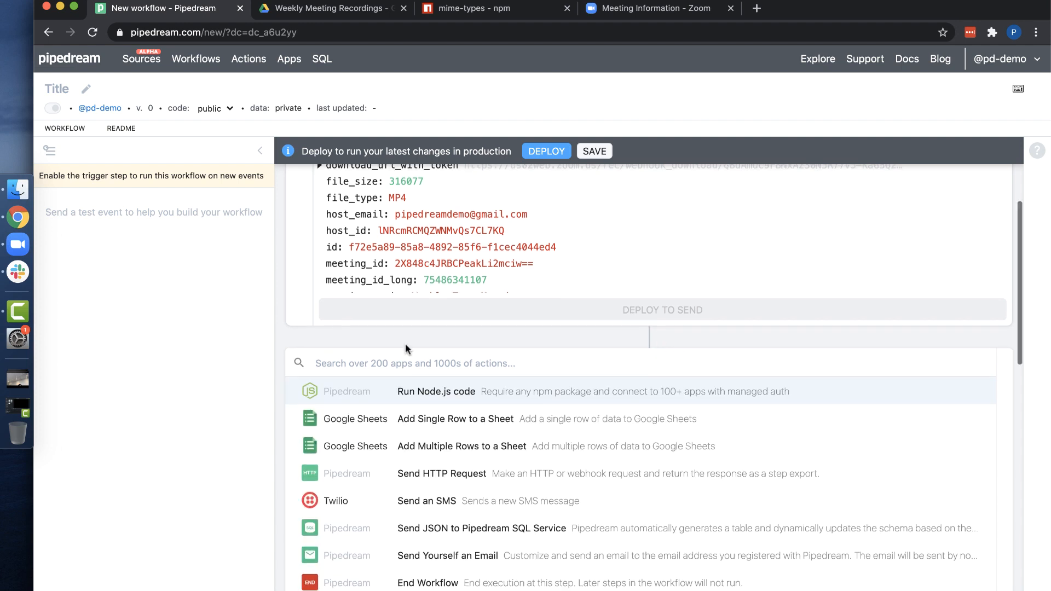
type("drive")
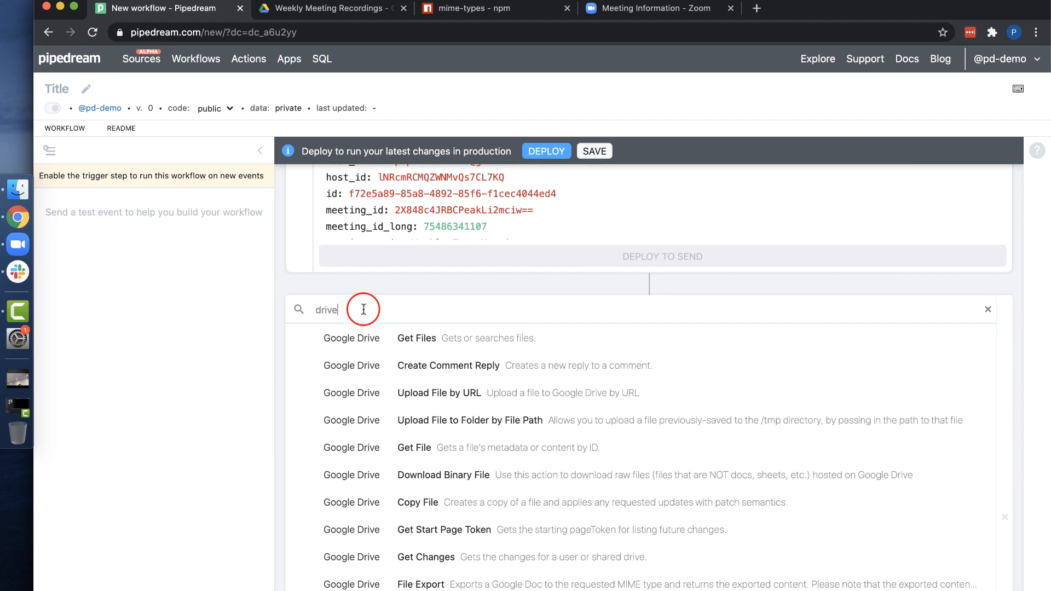
left_click(439, 393)
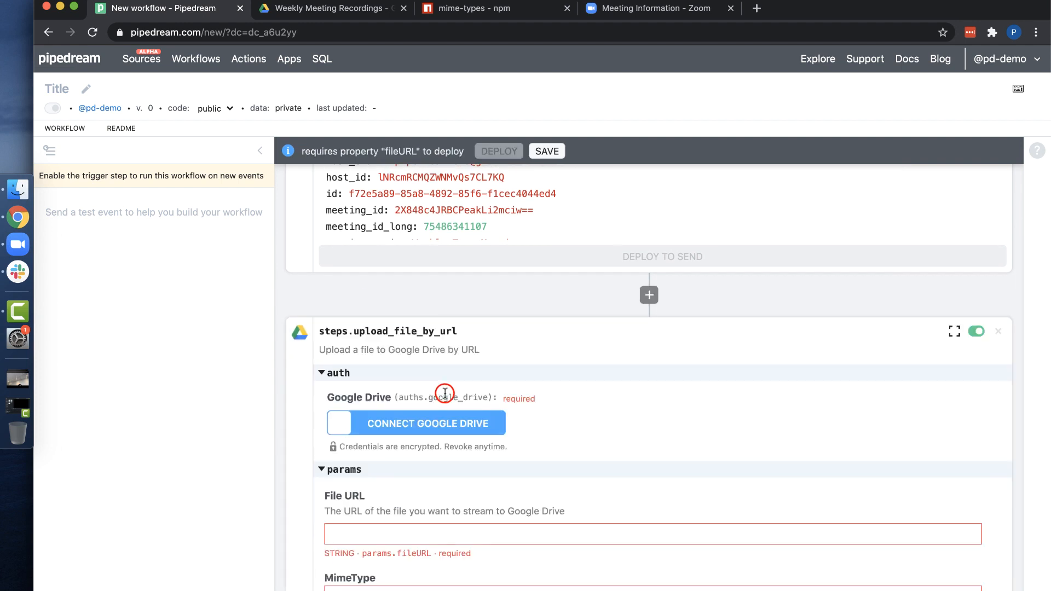
left_click(428, 423)
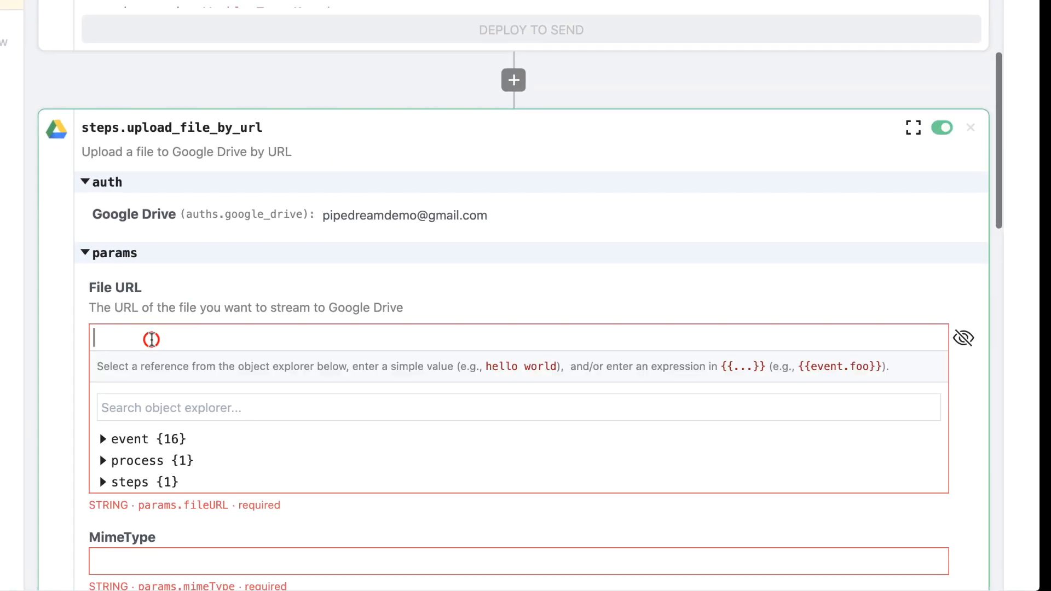
left_click(104, 439)
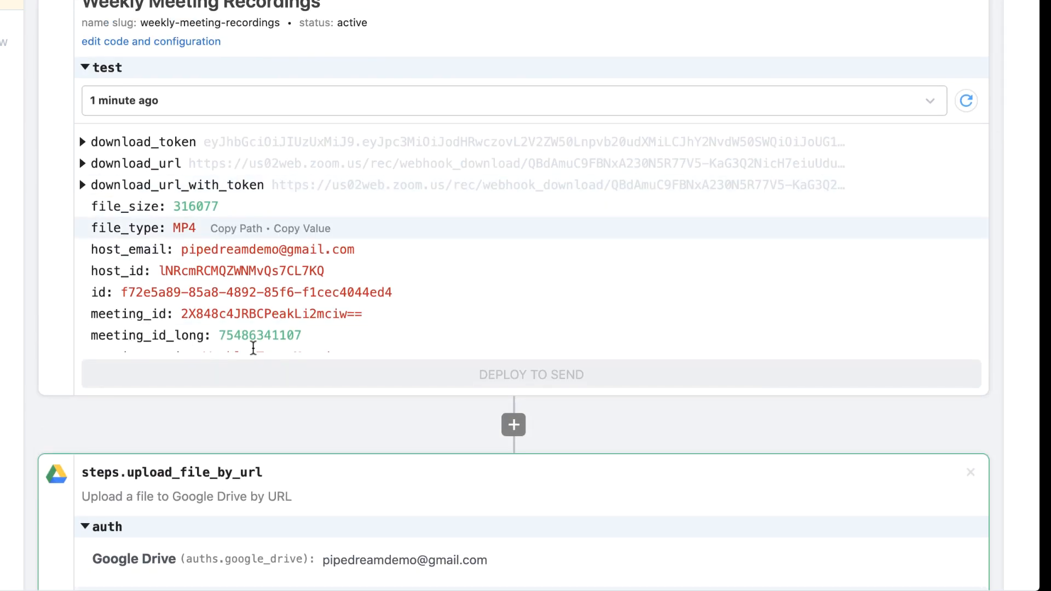
Add a Node.js code step before the upload and look up the mime-types package.
left_click(514, 425)
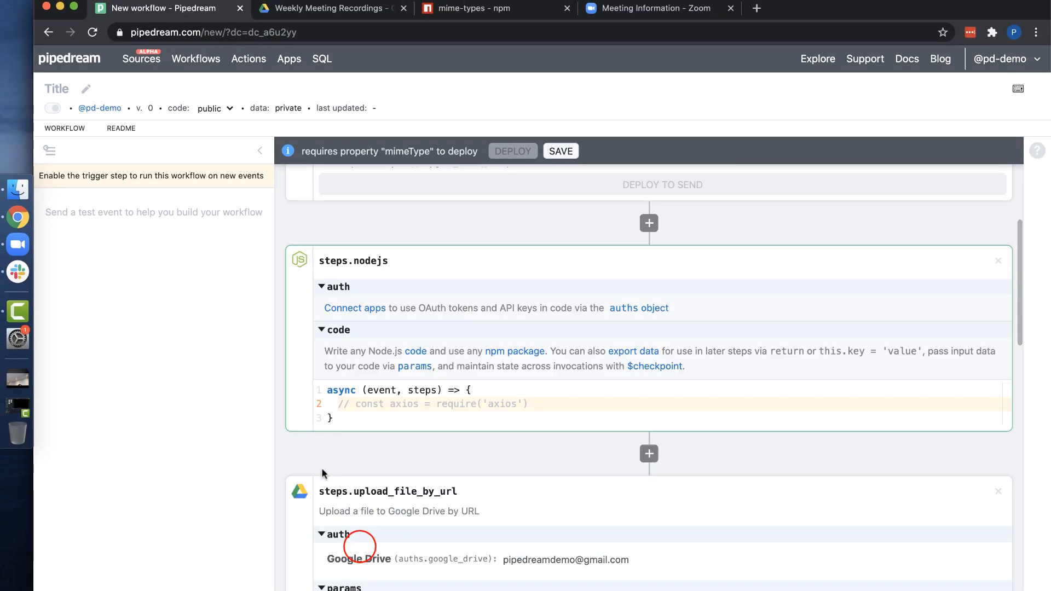
left_click(469, 8)
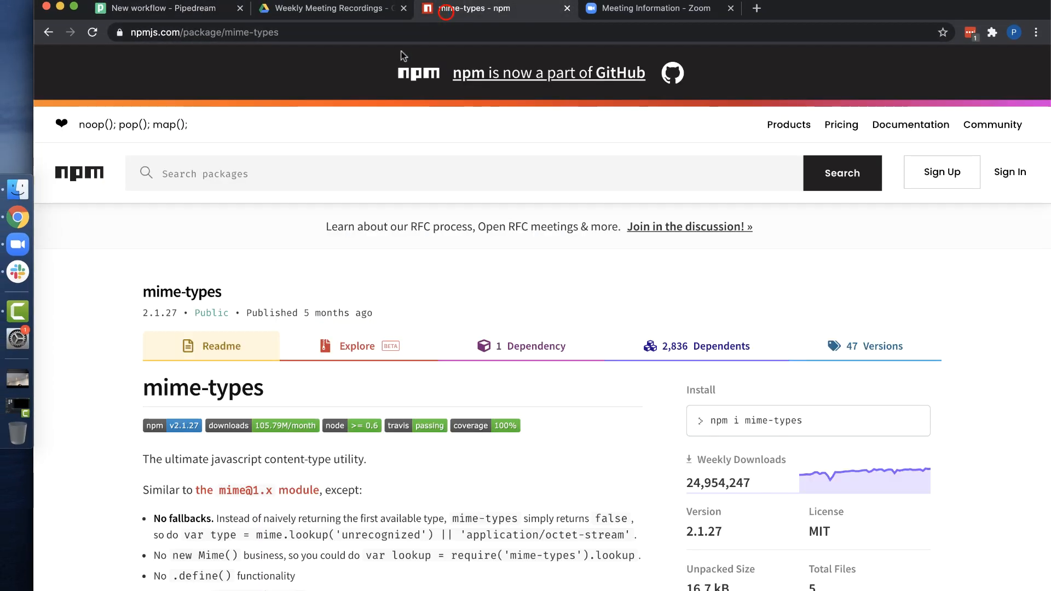
scroll("down", 3)
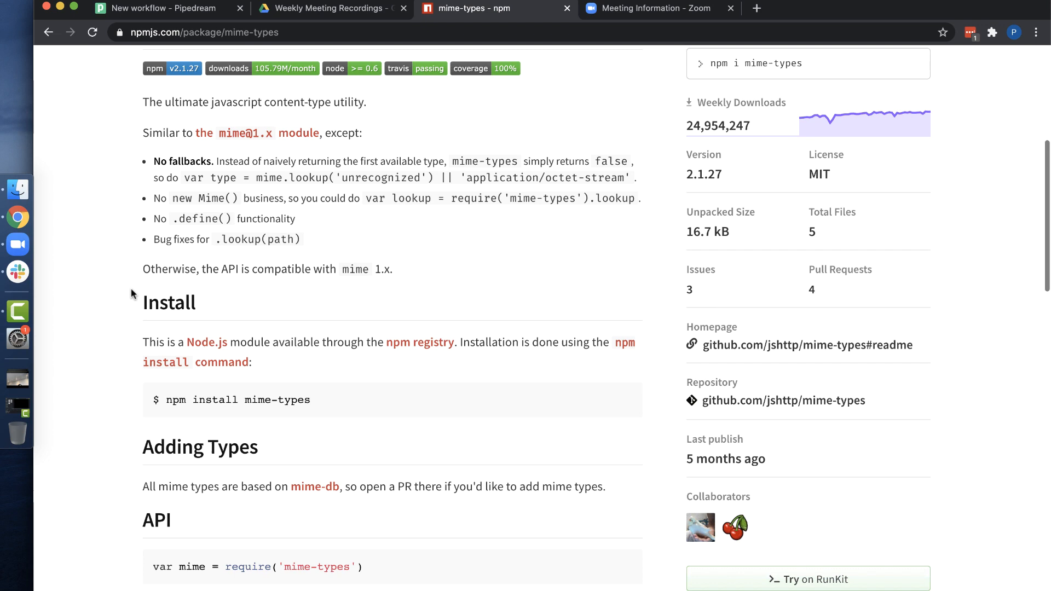
scroll("down", 3)
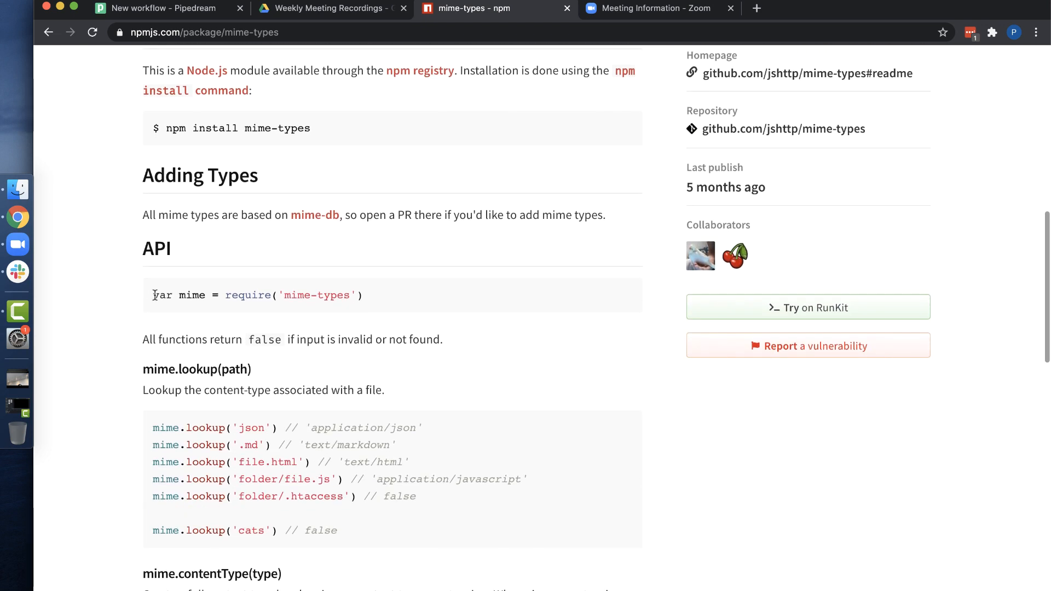
mouse_move(297, 325)
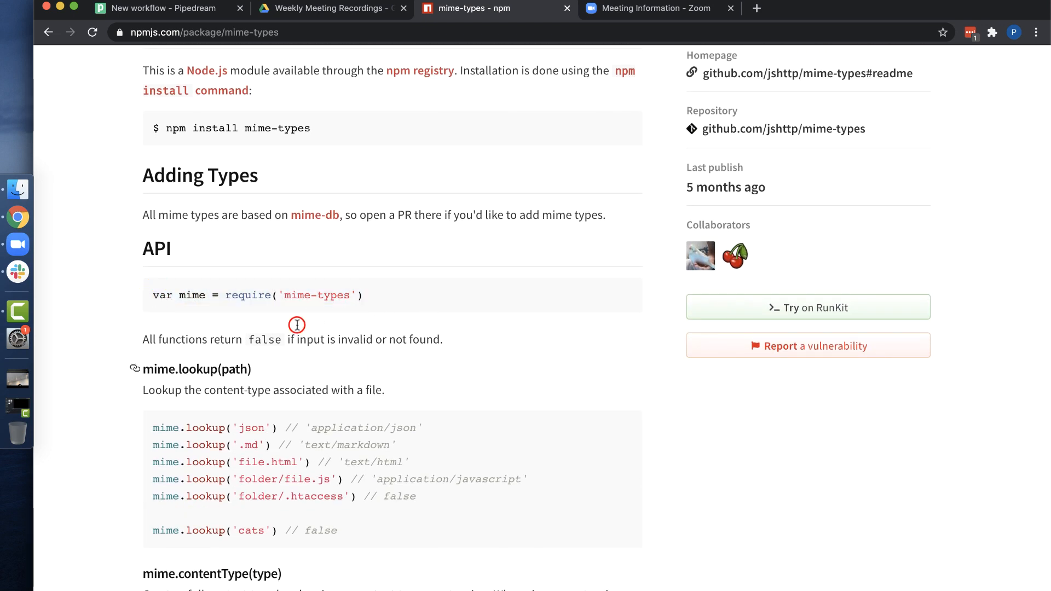
left_click(161, 8)
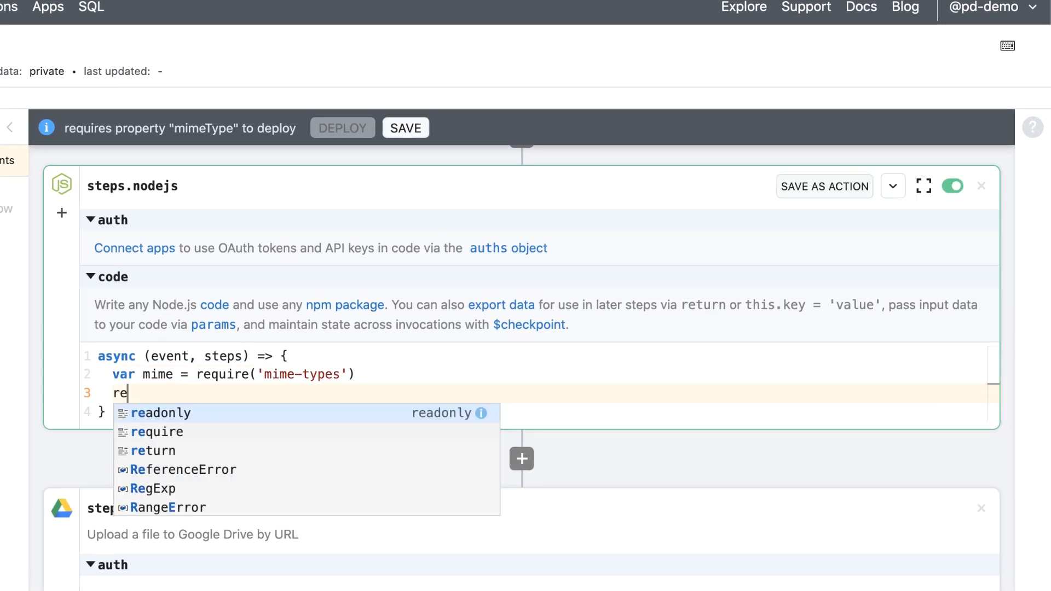
Return mime.lookup(steps.trigger.event.file_type) from the code step and test it on the sample event.
type("tur")
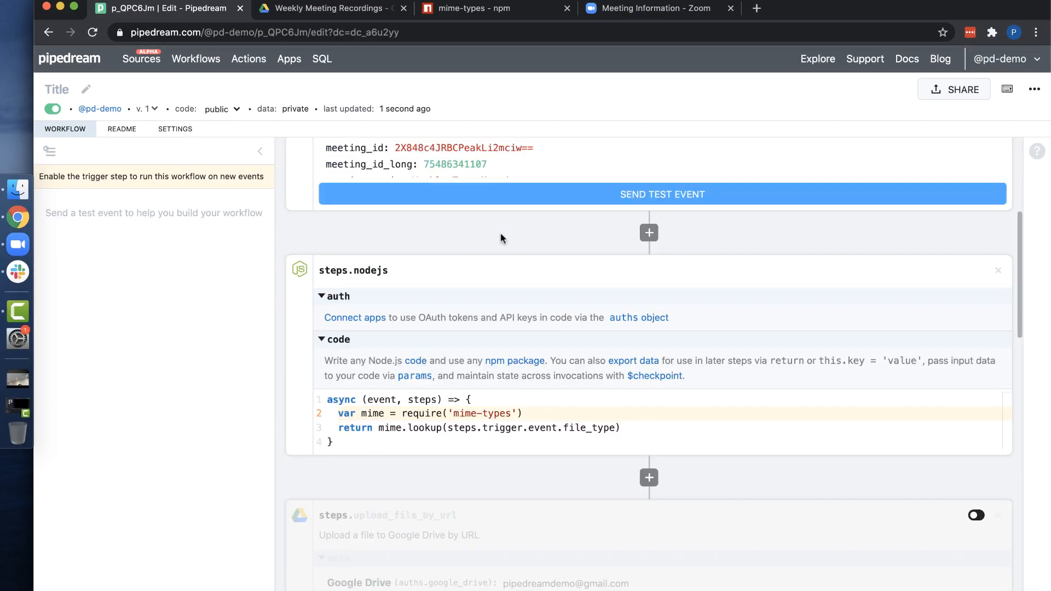
left_click(662, 193)
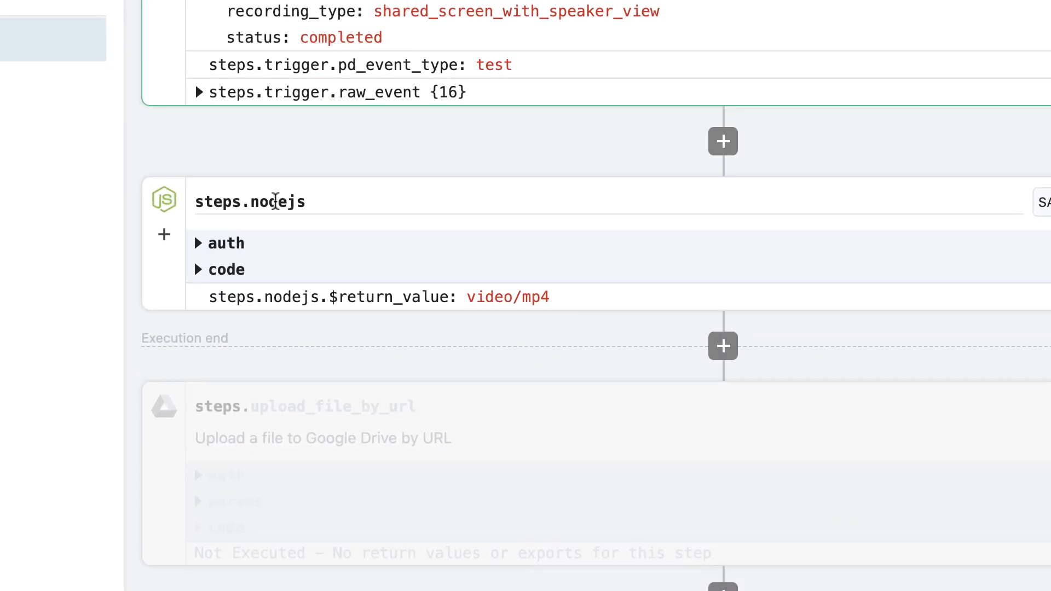
Rename the Node.js step from steps.nodejs to mime_type.
type("mime_")
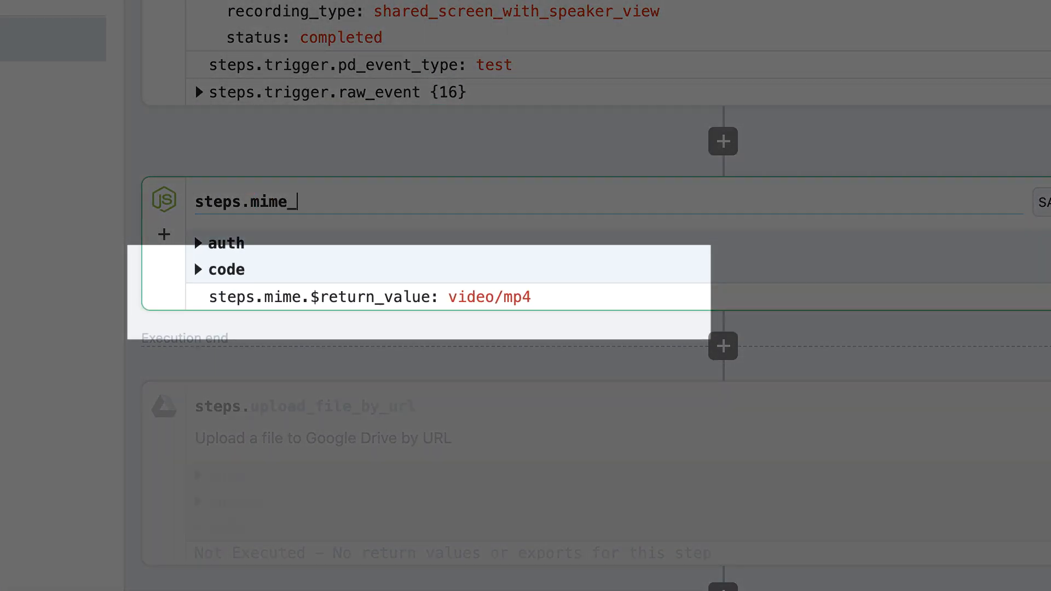
type("type")
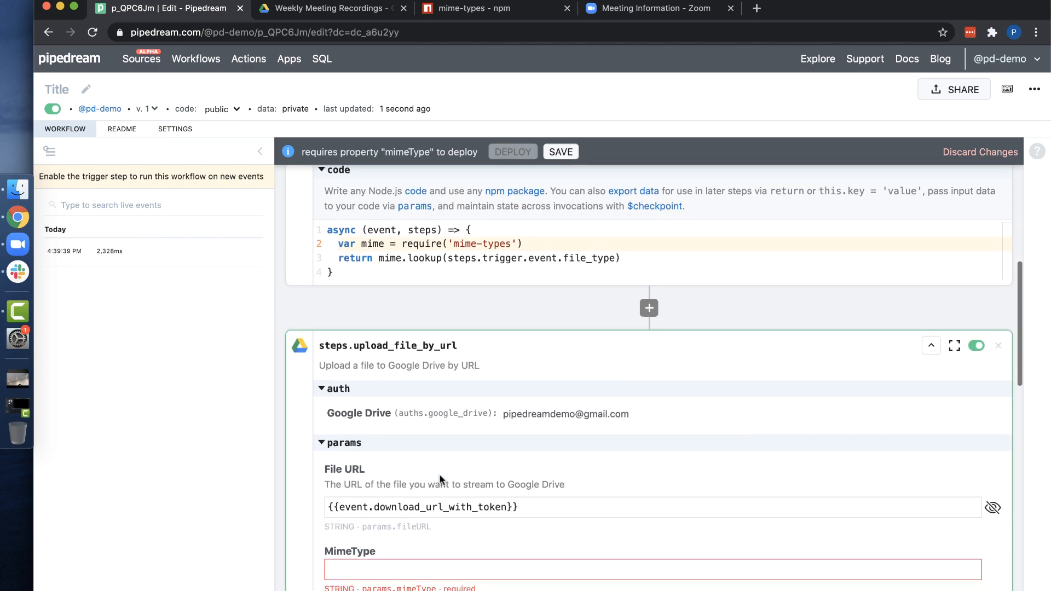
Set MimeType to steps.mime_type.$return_value and Filename to {{event.meeting_topic}}.{{event.file_type}}.
left_click(651, 570)
type("{{steps.mime_type.$return_value}}")
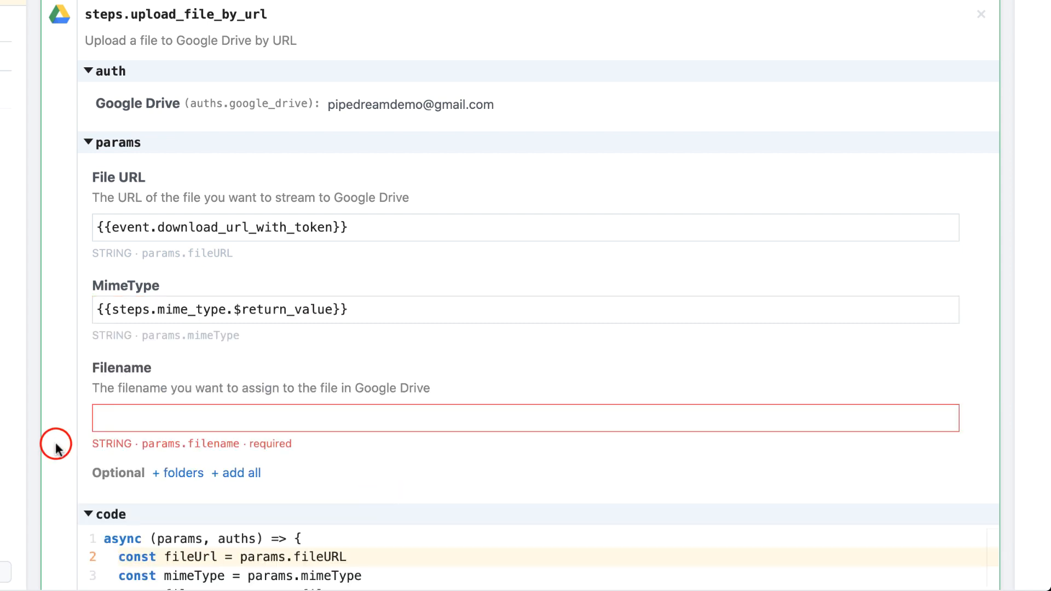
left_click(525, 418)
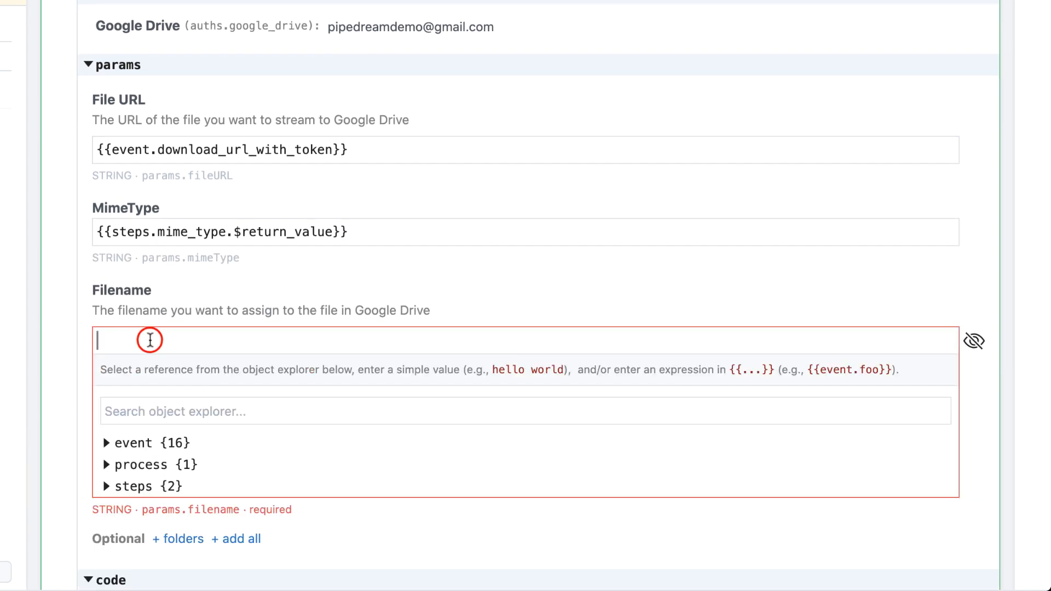
left_click(134, 442)
type("{{event.meeting_topic}}.{{event.file_type}}")
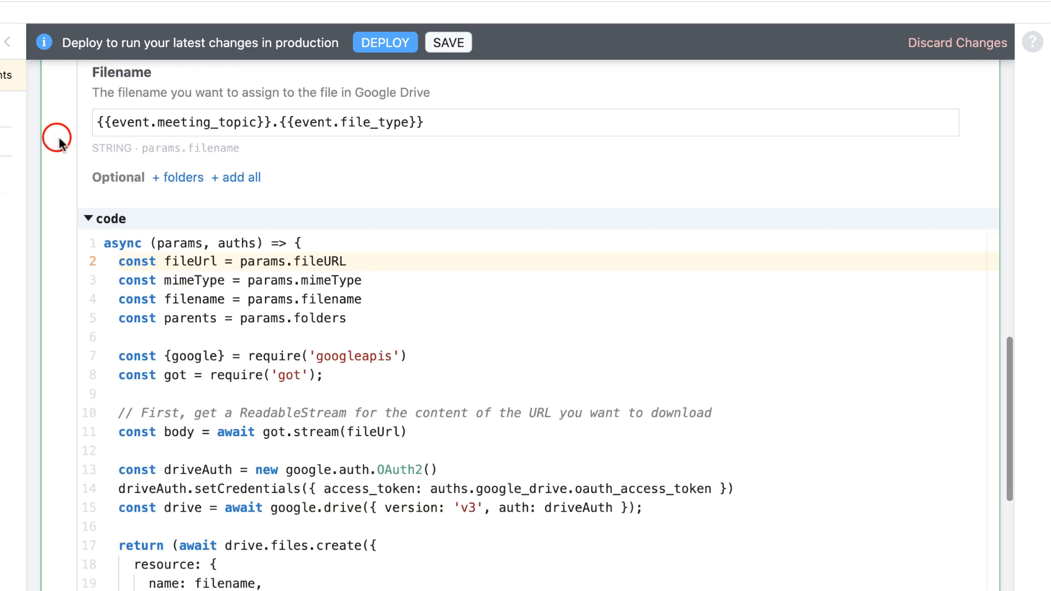
Add a folders option and copy the Weekly Meeting Recordings folder ID from Drive as parent.
left_click(178, 177)
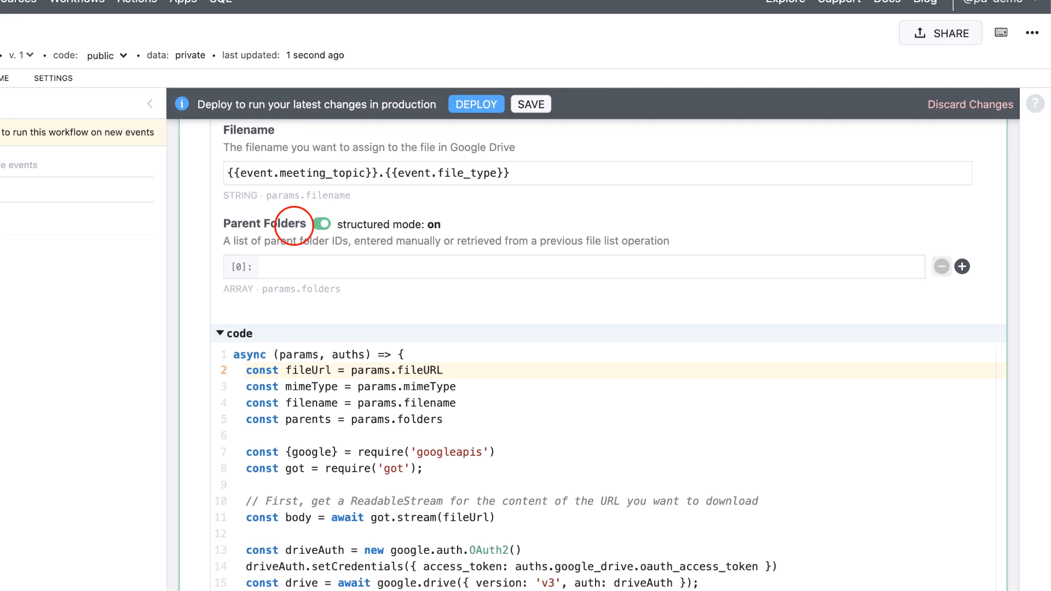
left_click(329, 8)
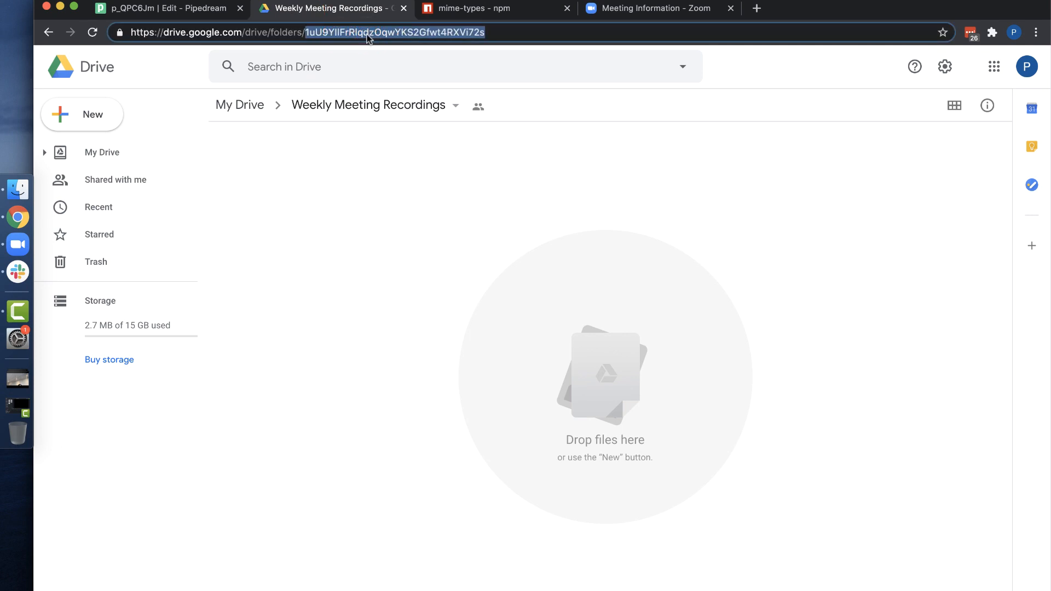
left_click(170, 8)
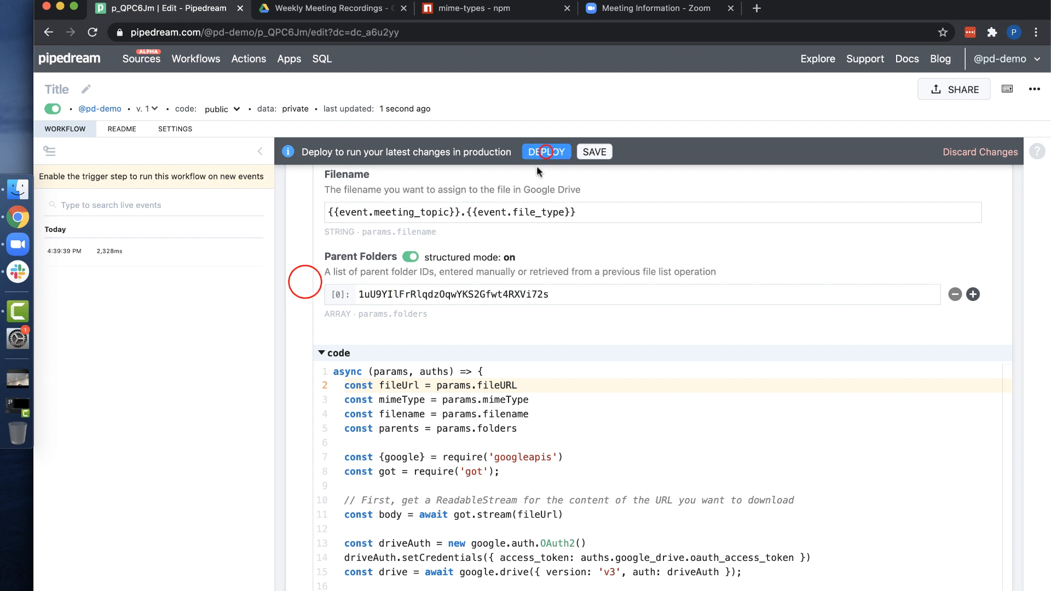
Deploy the workflow, send a test event and inspect the upload step's return value.
left_click(592, 152)
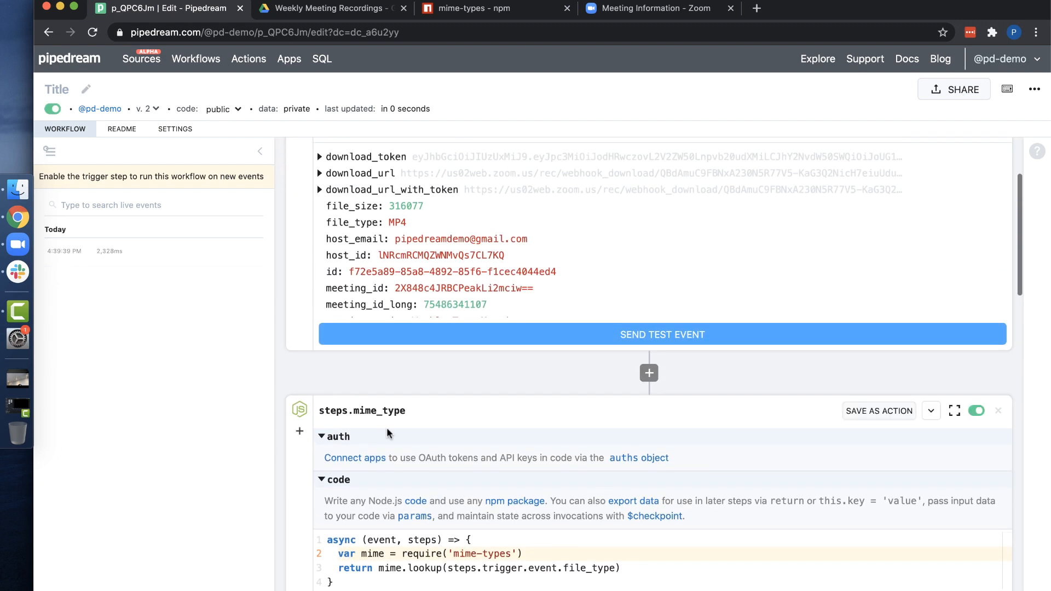
left_click(661, 334)
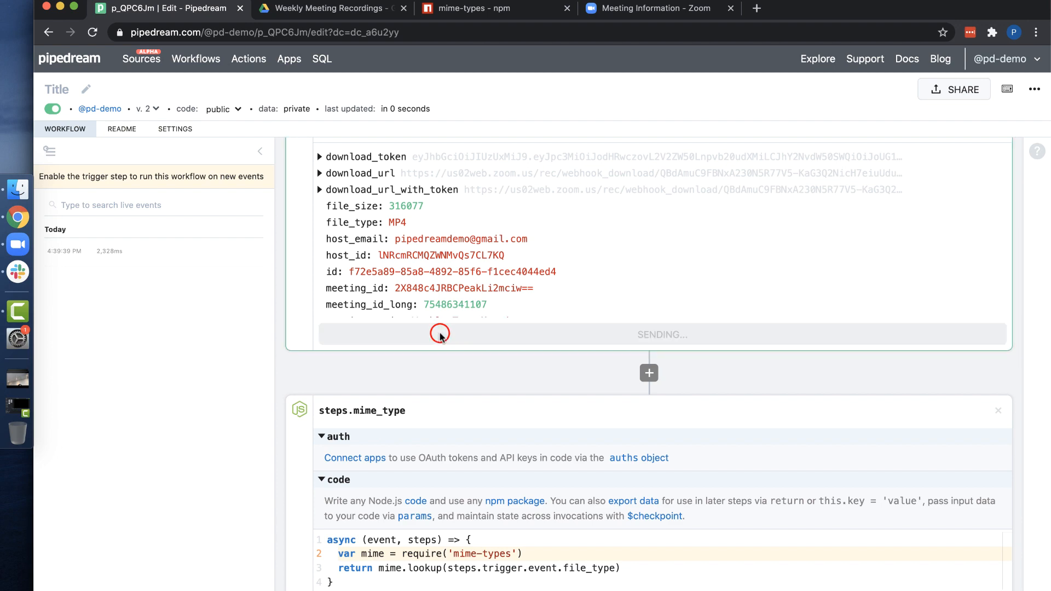
left_click(440, 334)
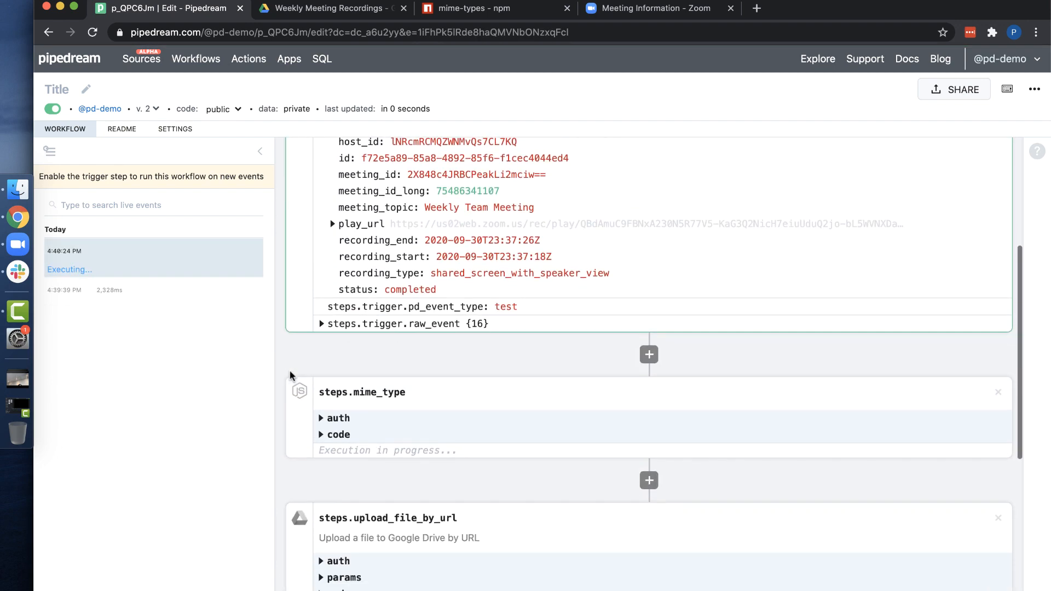
scroll("down", 3)
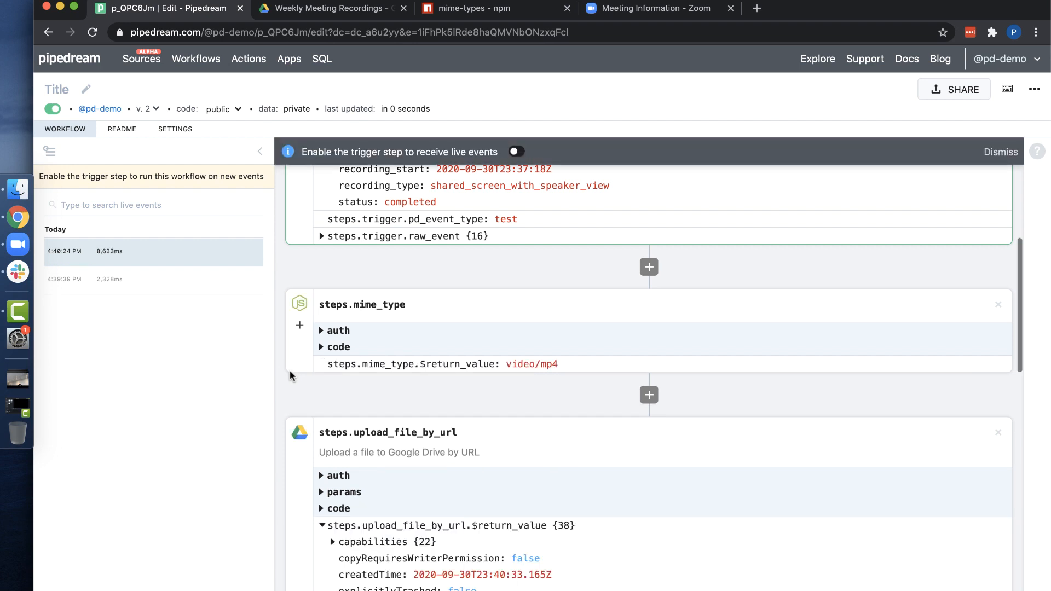
scroll("down", 3)
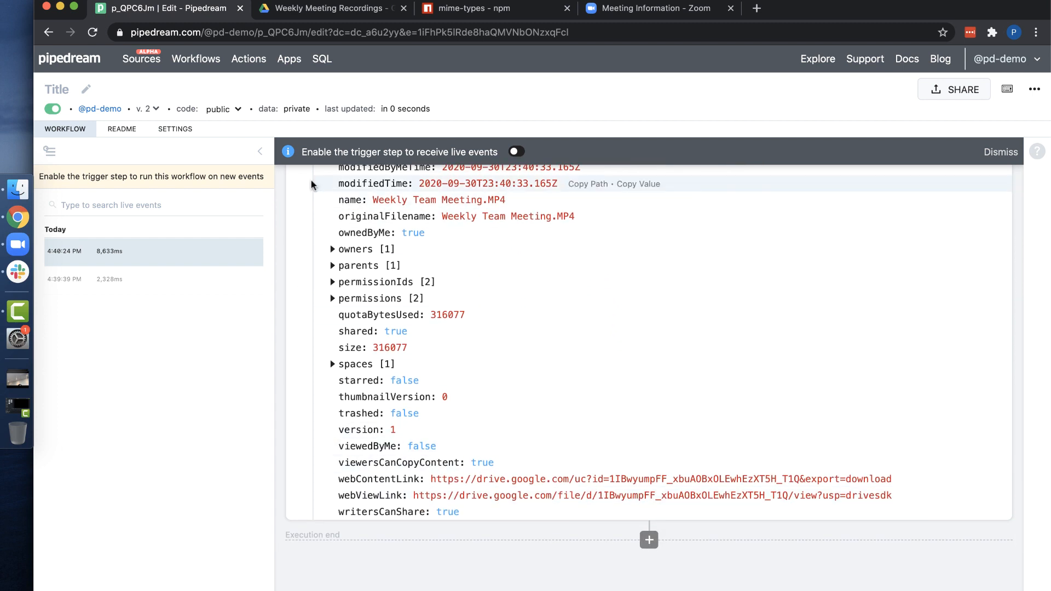
Confirm Weekly Team Meeting.MP4 appears in the Weekly Meeting Recordings Drive folder.
left_click(329, 8)
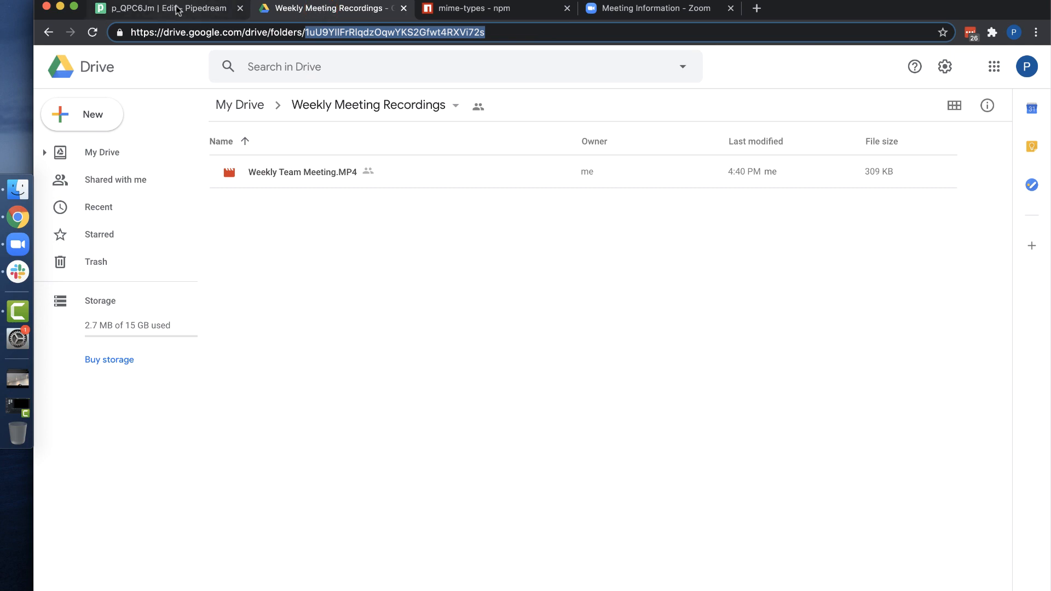
left_click(167, 8)
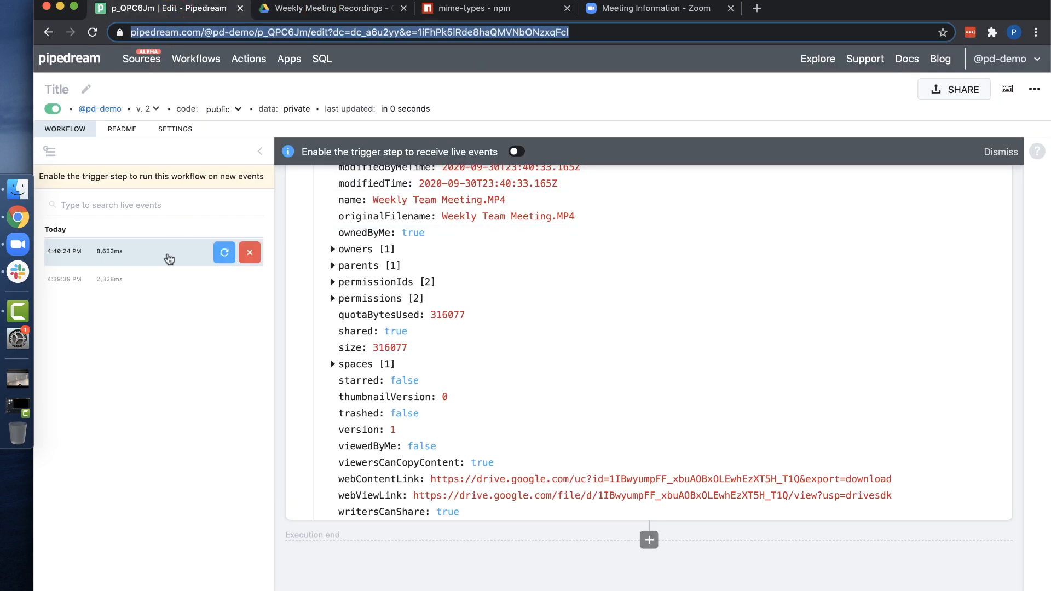
Add a Slack Send a Message step announcing the recording with its webViewLink, to #team-updates.
left_click(648, 539)
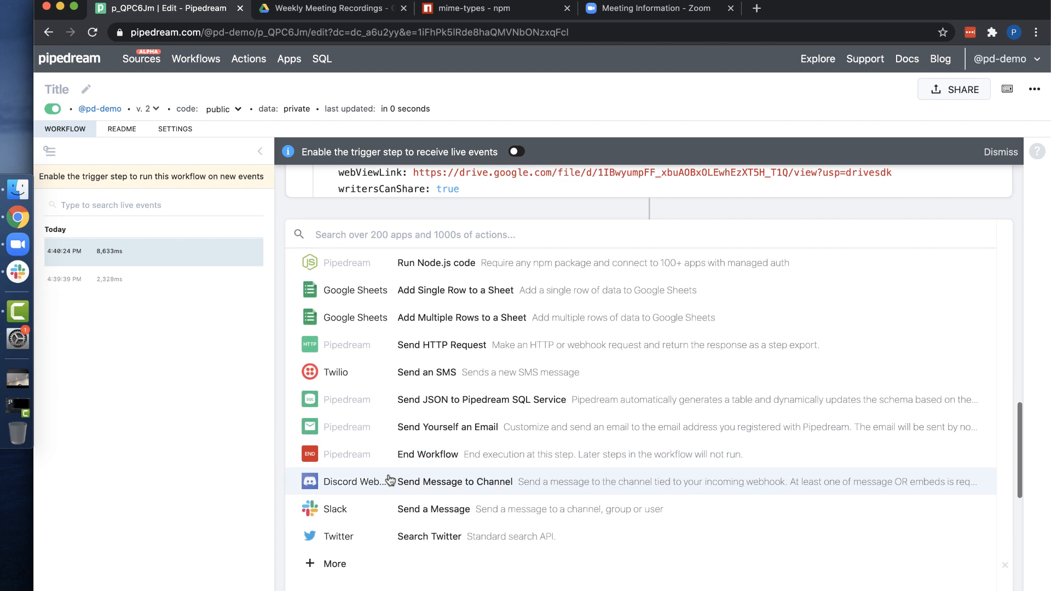
left_click(433, 509)
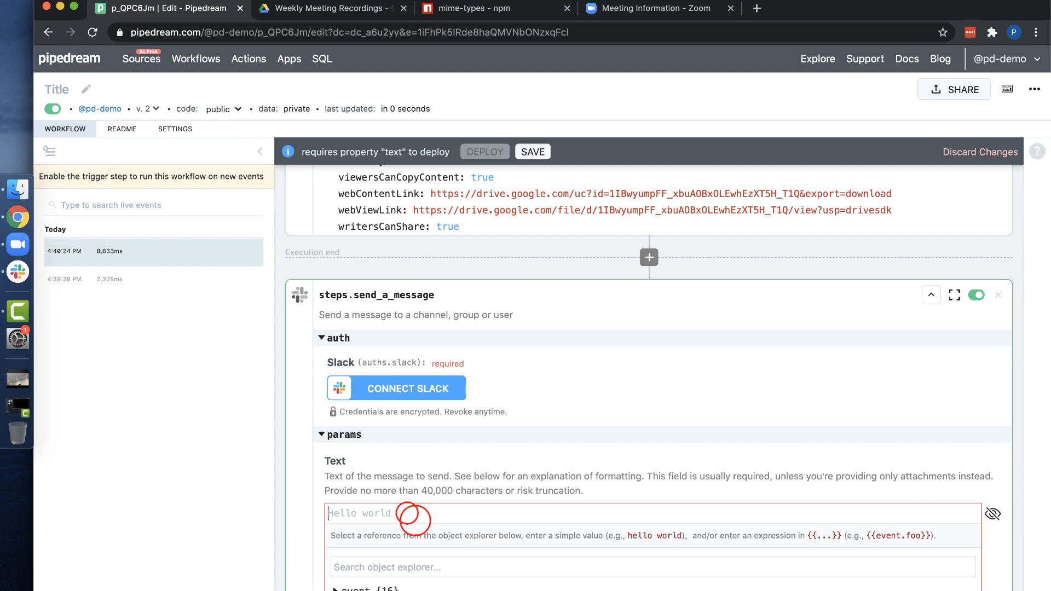
type("The recording for our weekly")
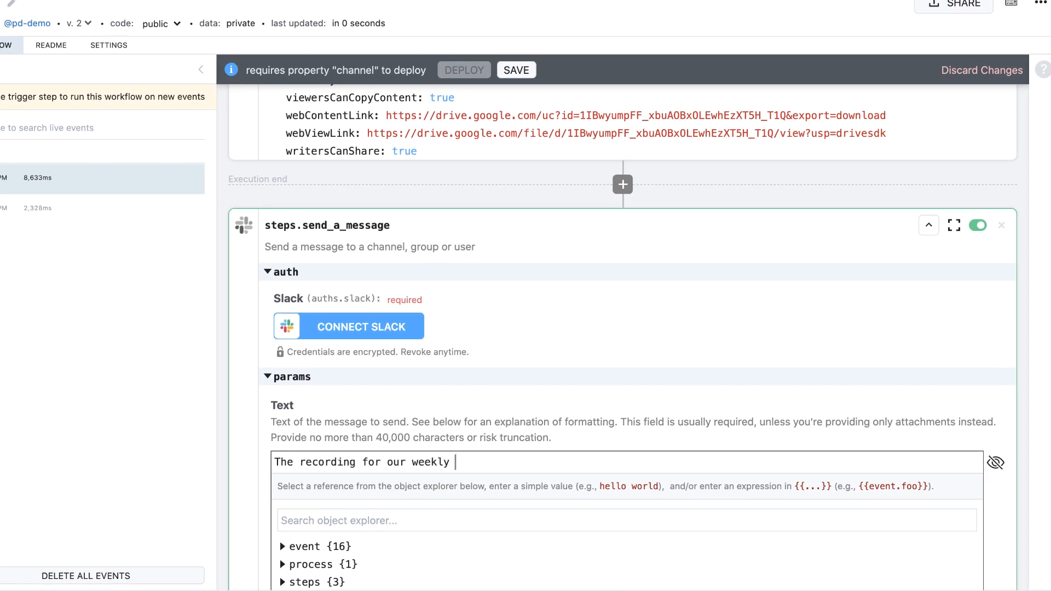
type("meeting is ready! {{steps.upload_file_by_url.$return_value.webViewLink")
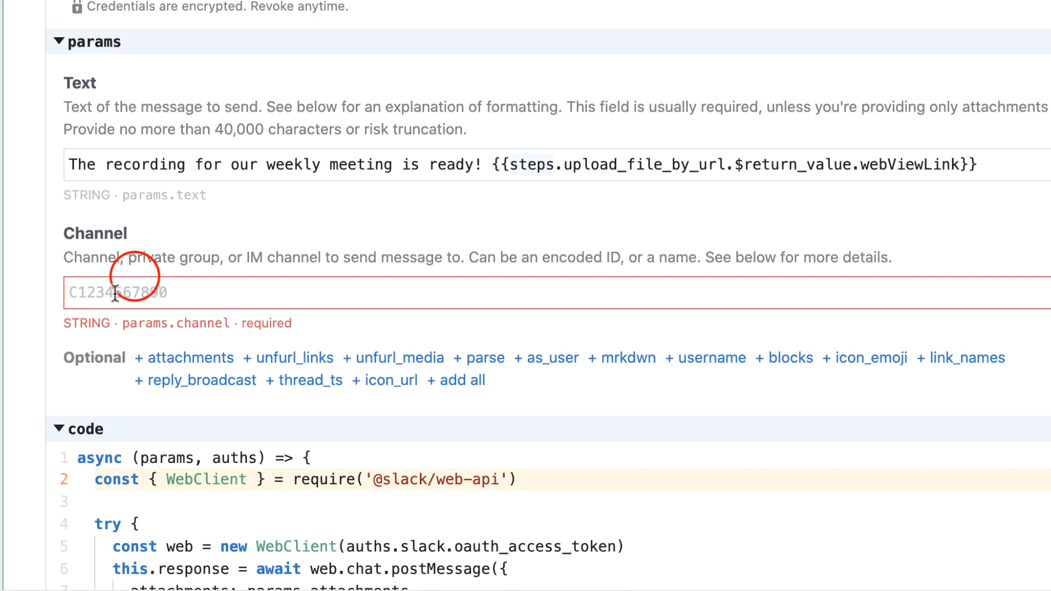
type("#team-updates")
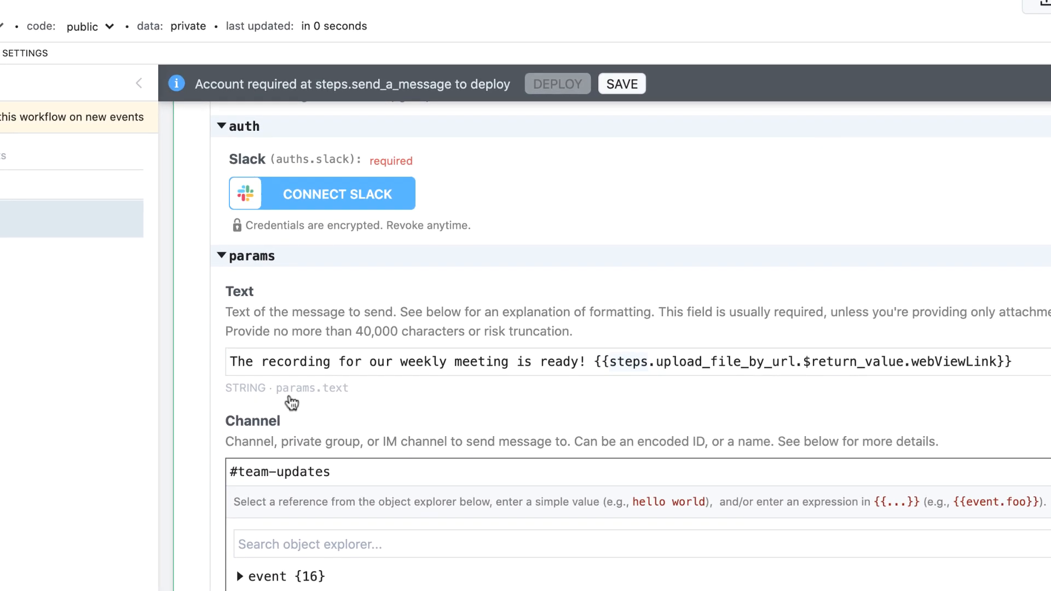
Connect the Slack account and deploy the workflow as version 3.
left_click(338, 194)
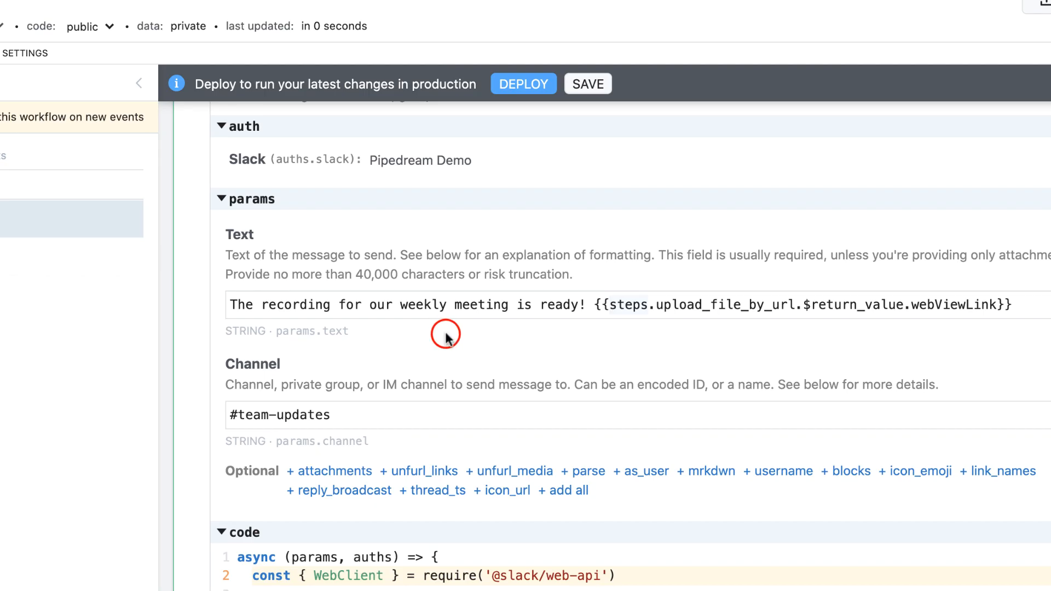
left_click(523, 83)
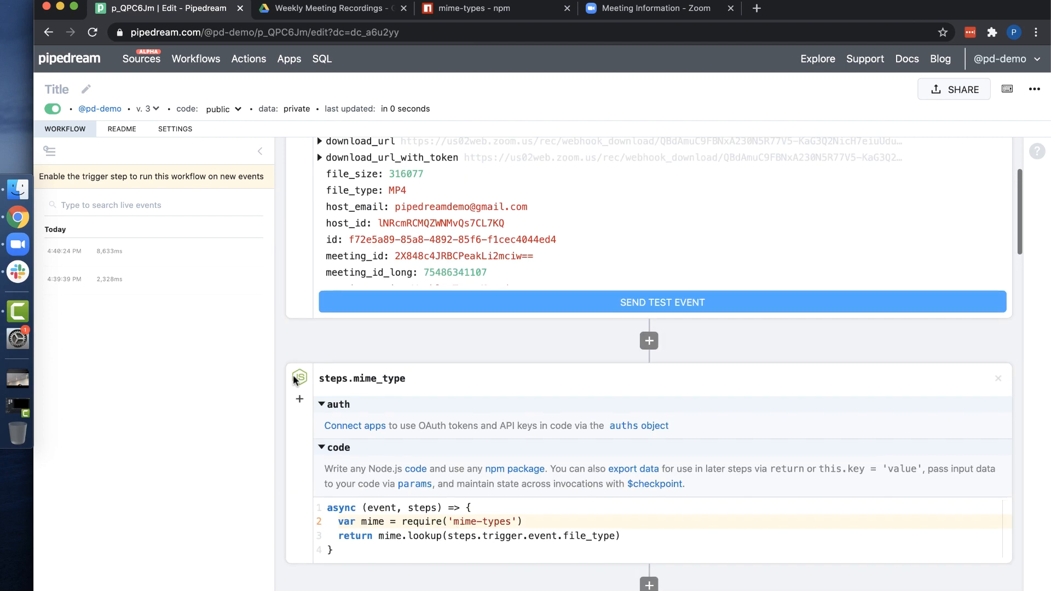
Send a test event through all steps so the recording-ready message posts in #team-updates.
left_click(662, 302)
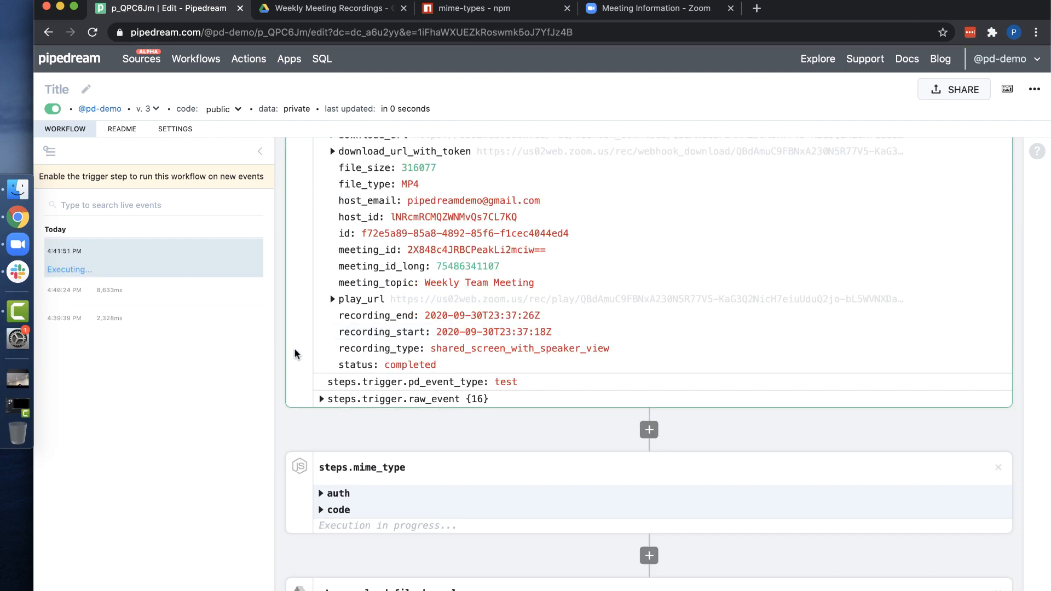
scroll("down", 3)
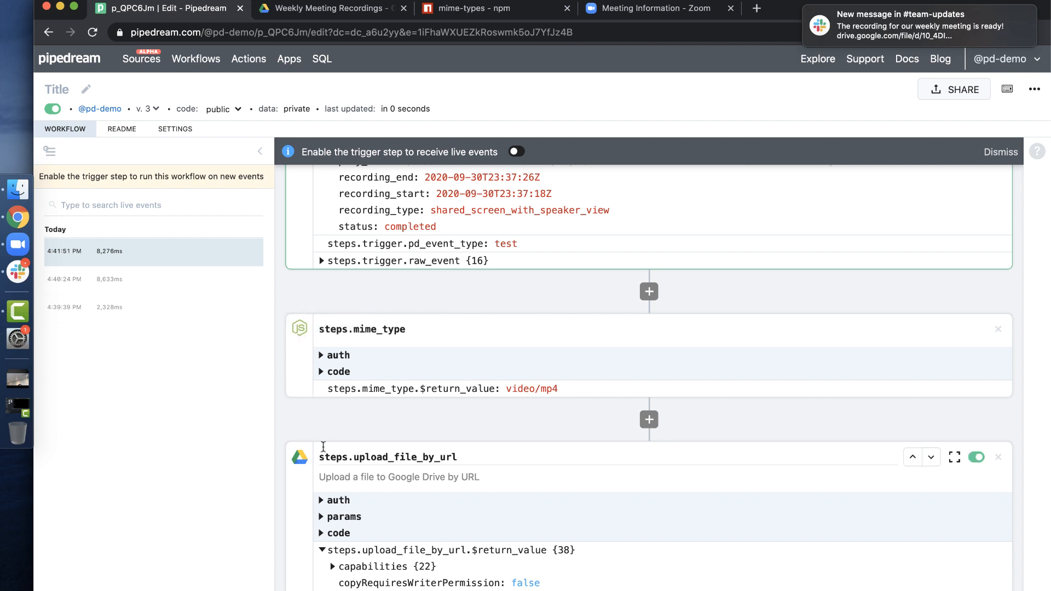
scroll("down", 3)
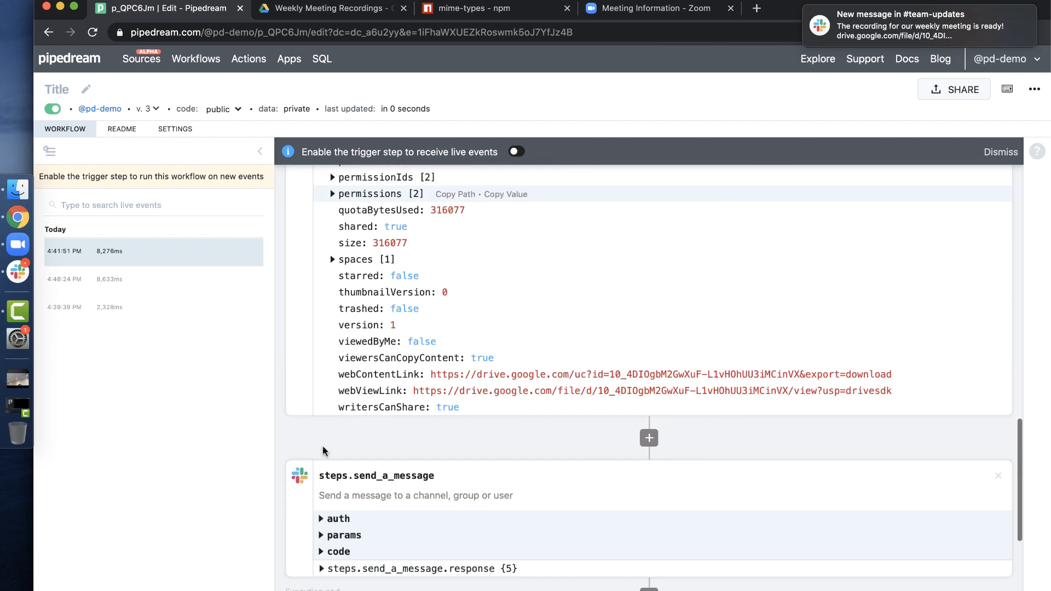